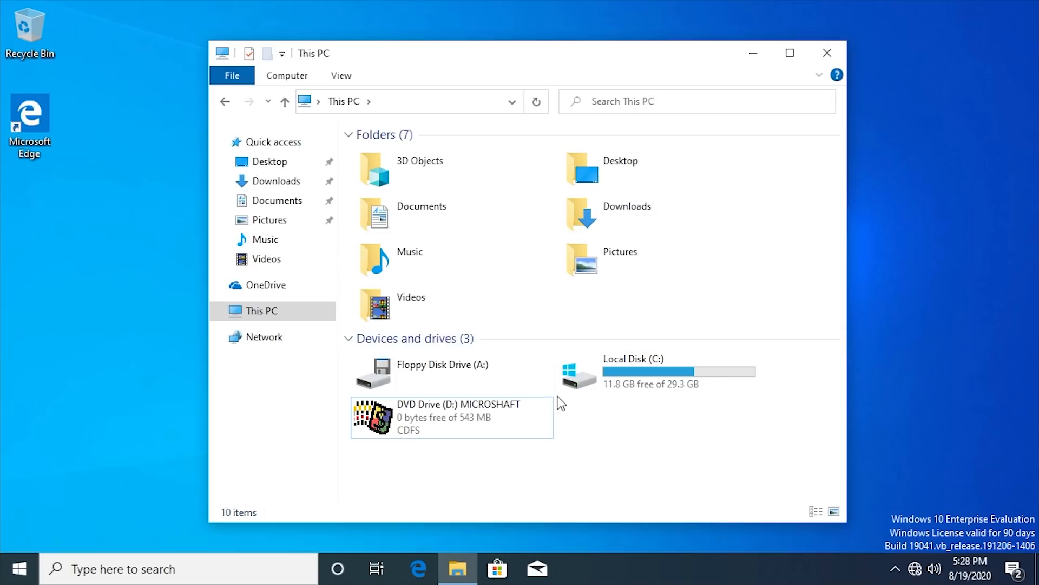
- Launch the software from the MICROSHAFT DVD drive (D:), running it despite the compatibility notice and allowing Setup.exe
click(424, 416)
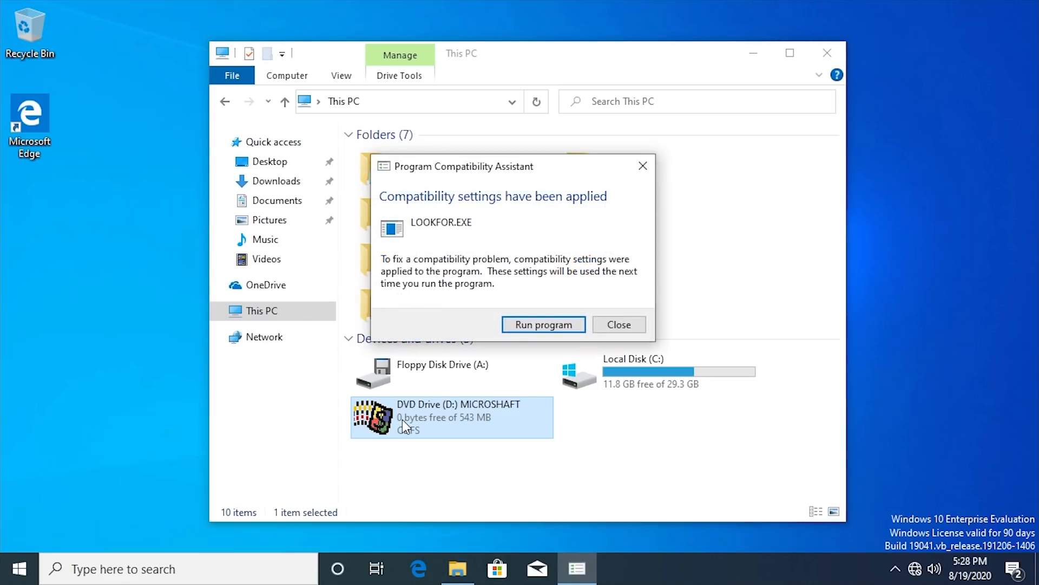
mouse_move(558, 332)
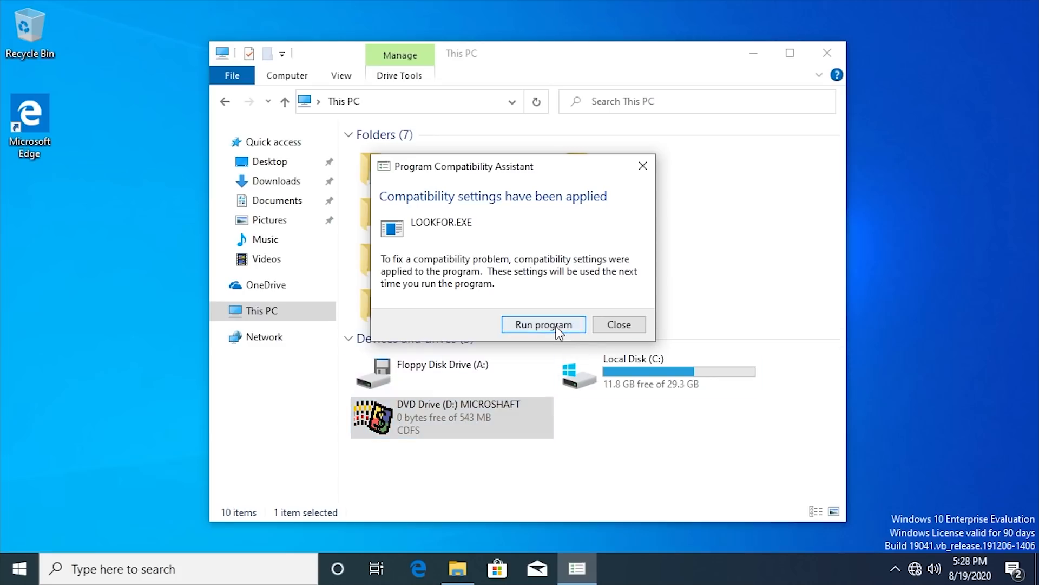
click(543, 324)
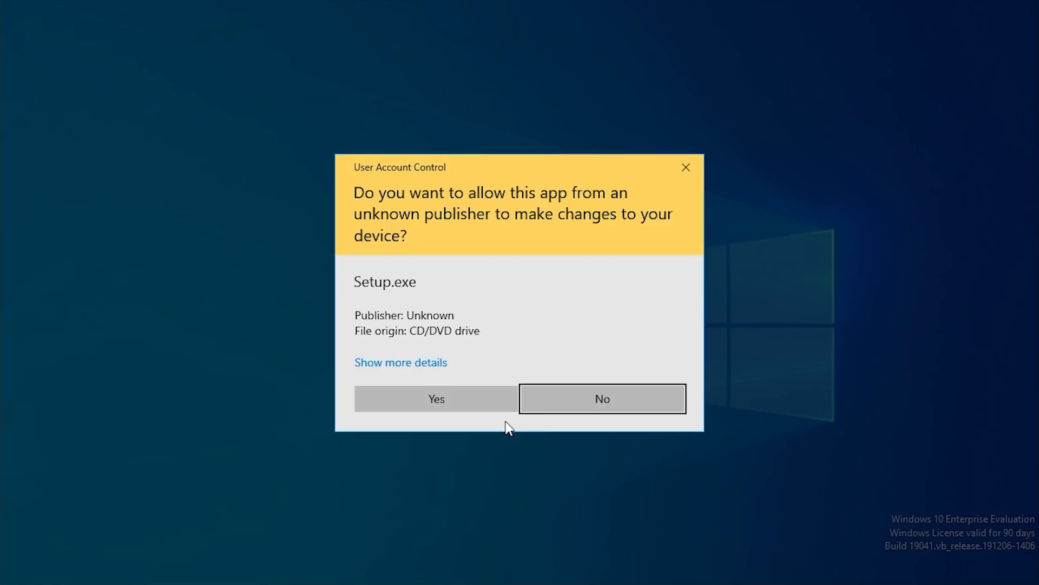
click(603, 398)
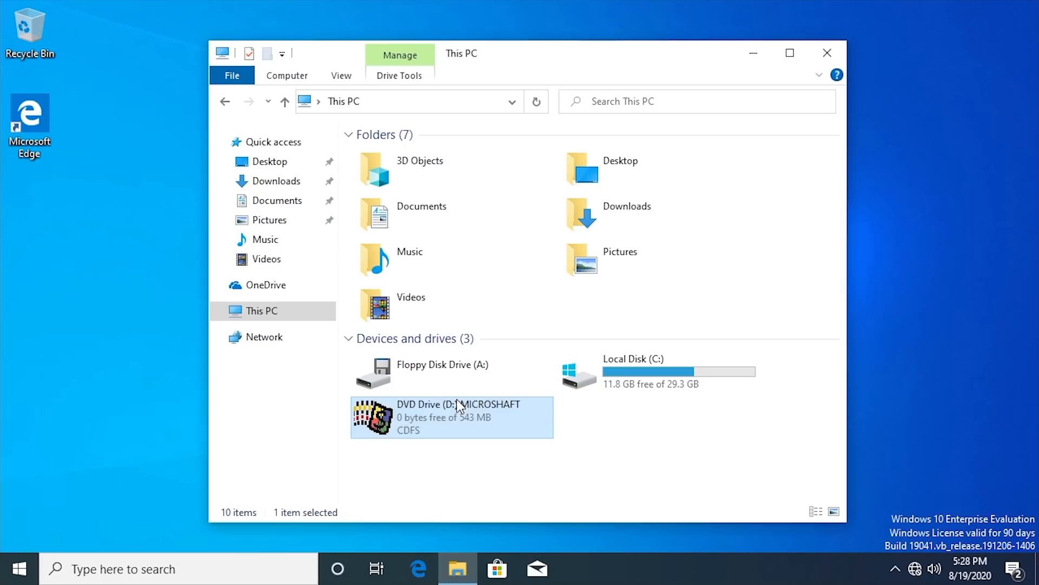
- Run Microshaft Setup with the default destination and Microshaft program folder, reading through the readme to Setup Complete
double_click(452, 417)
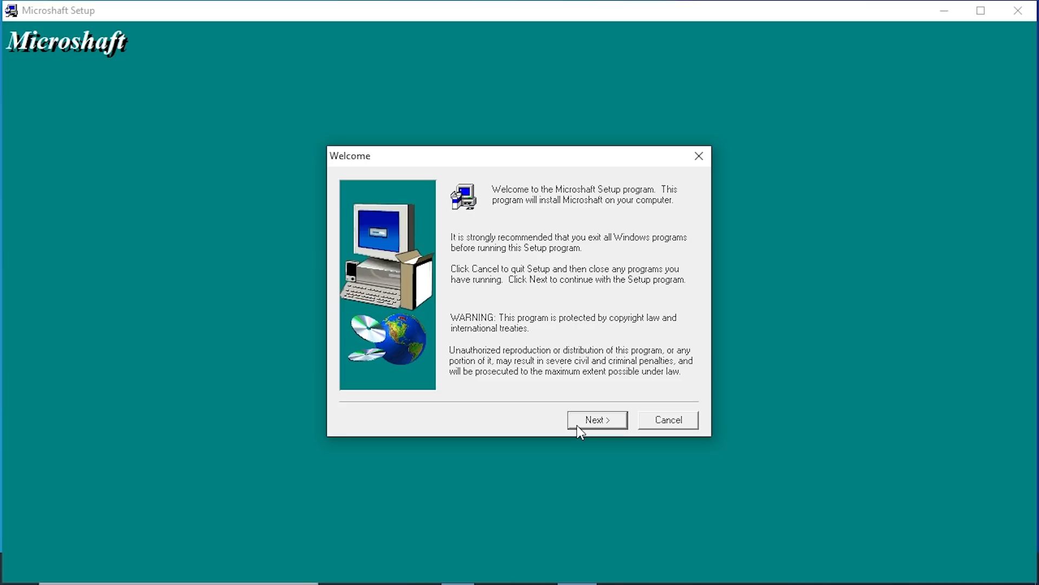
click(598, 420)
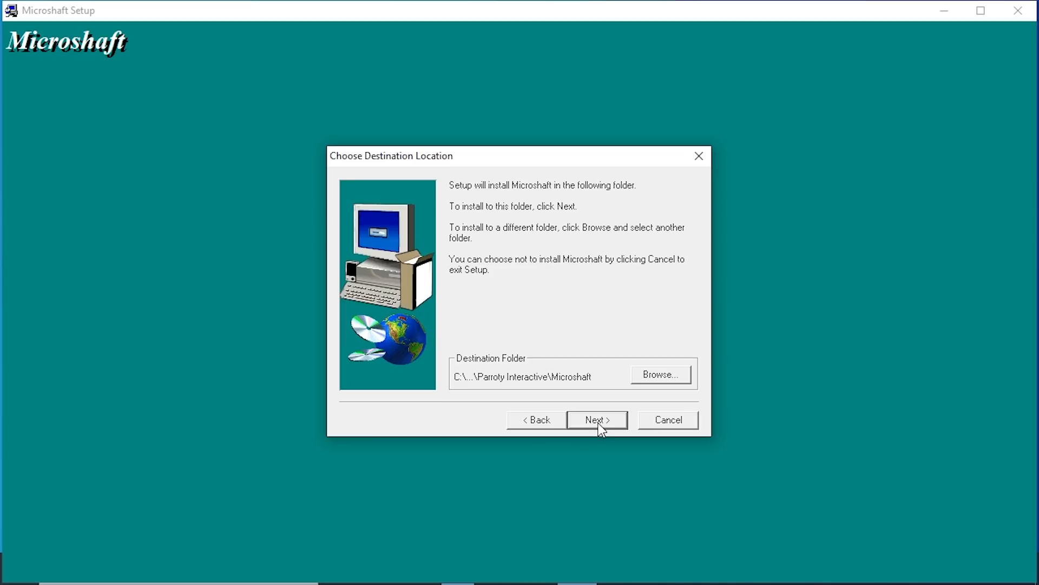
click(597, 420)
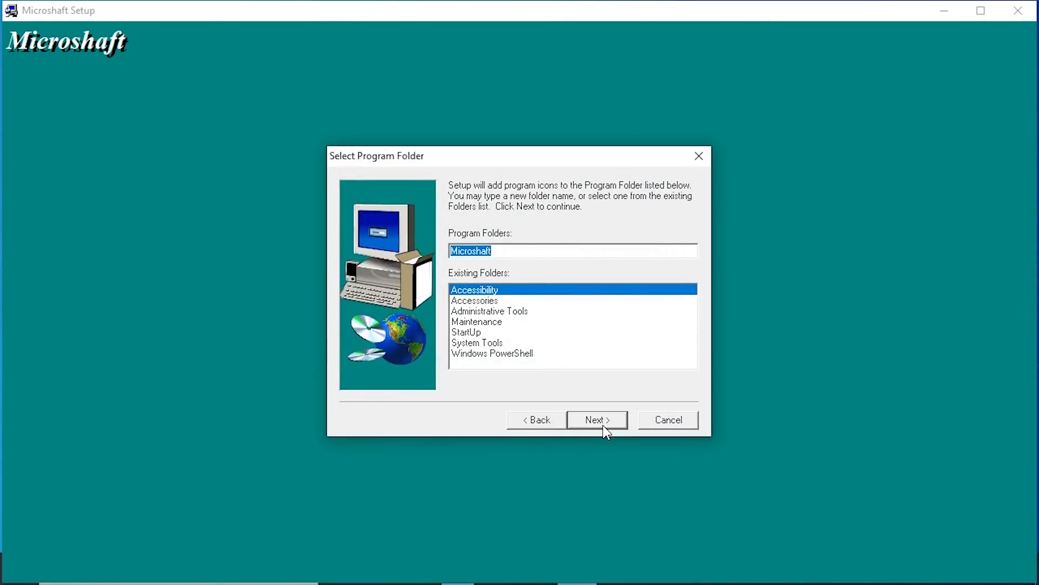
click(598, 420)
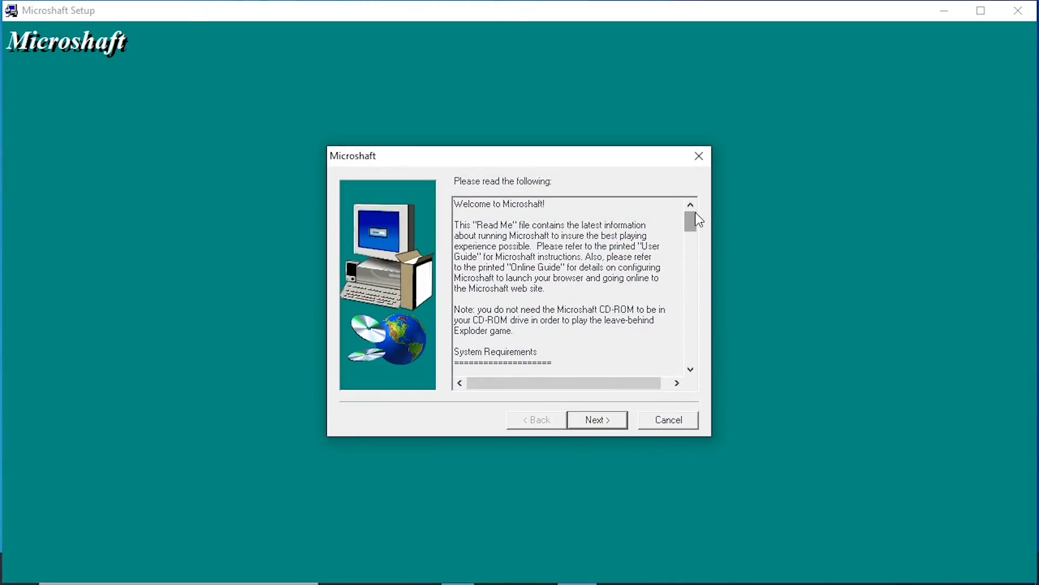
scroll(down, 3)
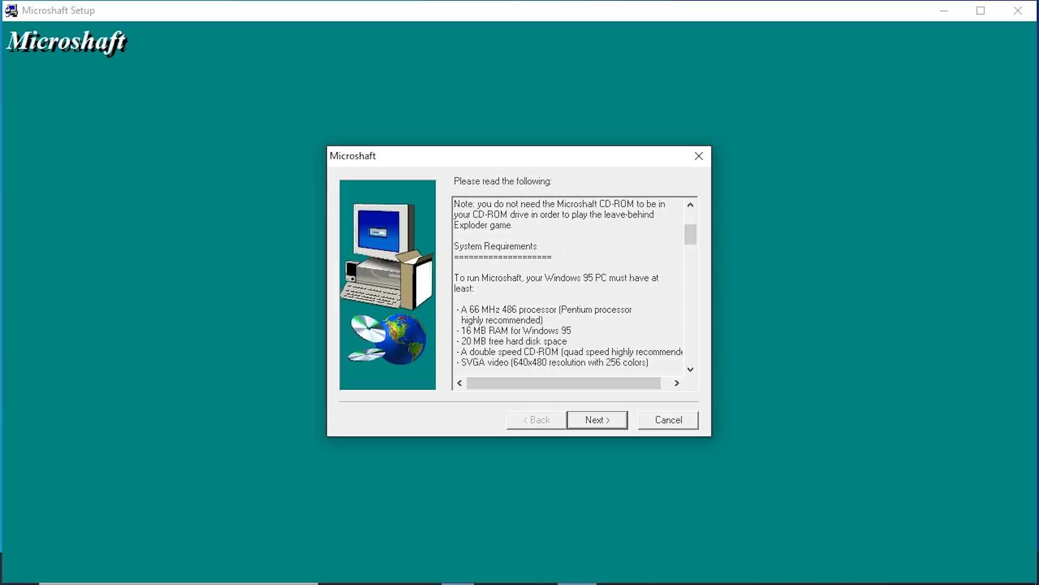
scroll(down, 3)
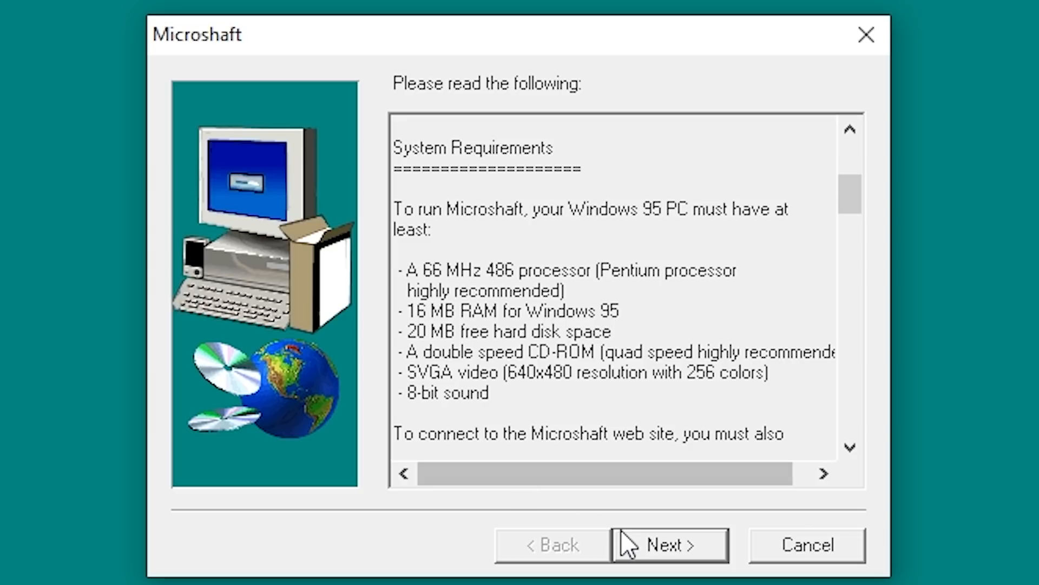
click(667, 545)
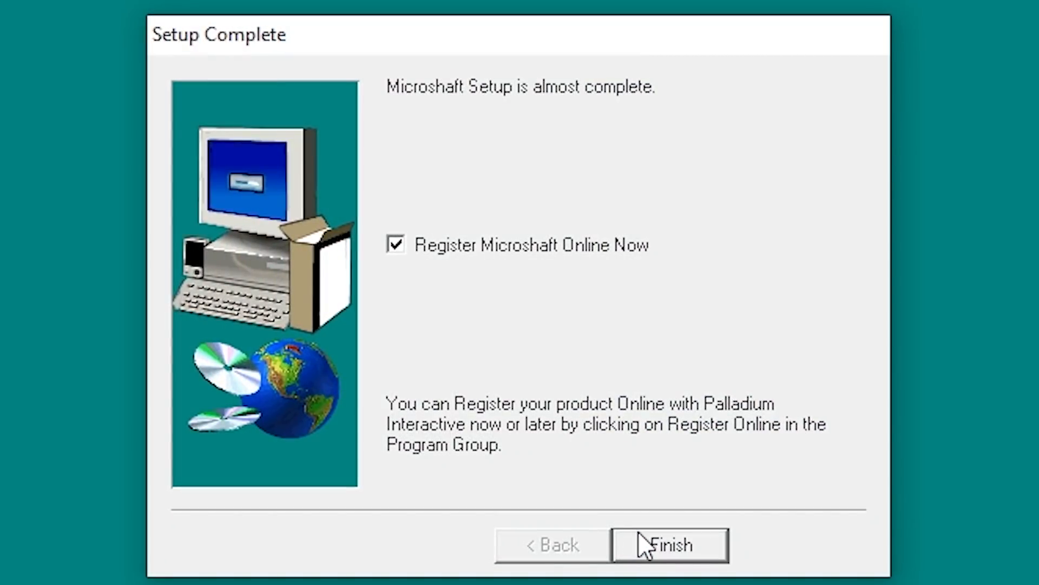
- Finish the Microshaft installation and continue Parroty Browser Setup to its empty browser search page
click(667, 545)
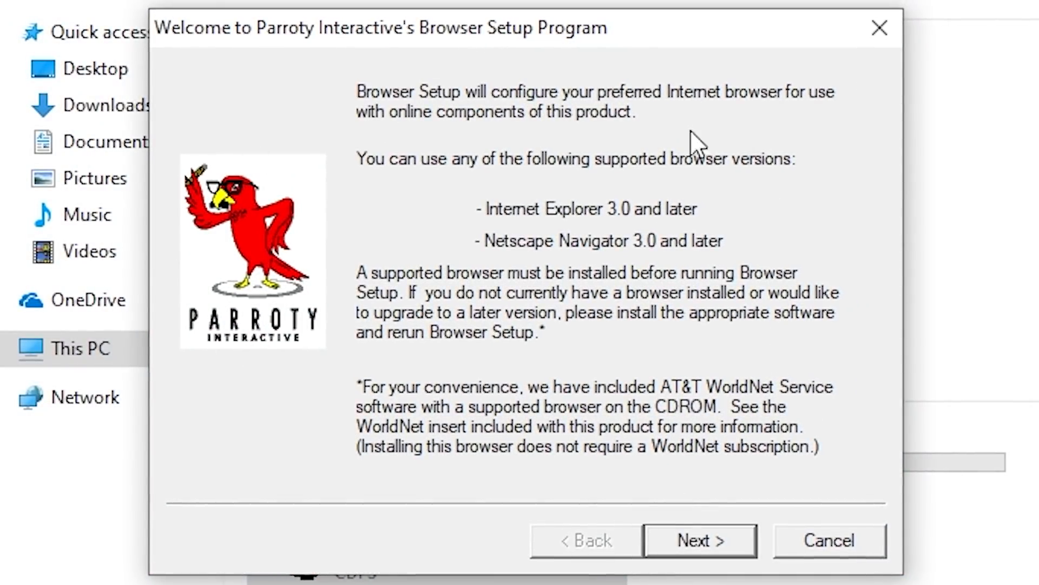
mouse_move(608, 138)
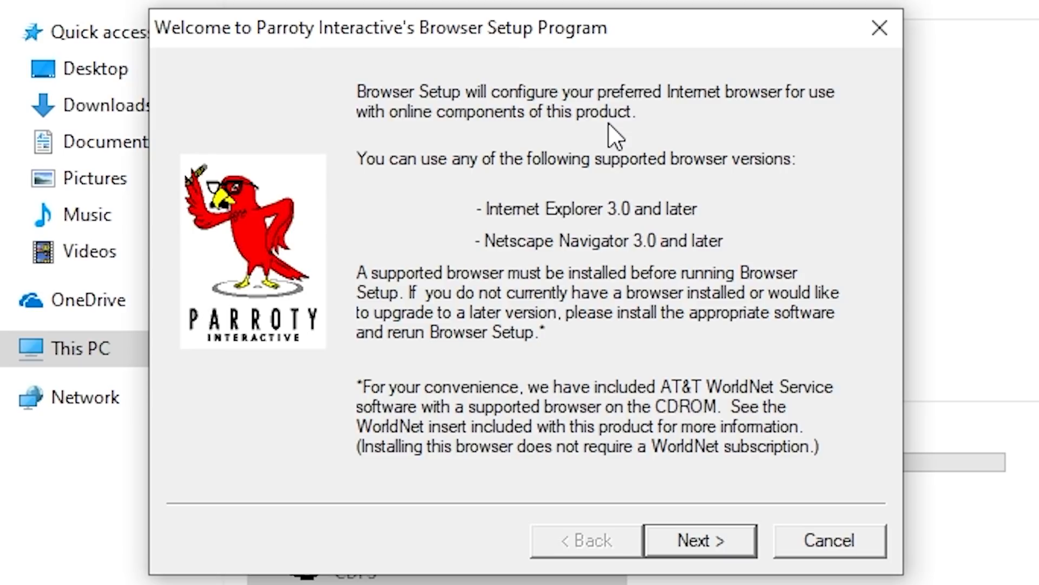
mouse_move(514, 228)
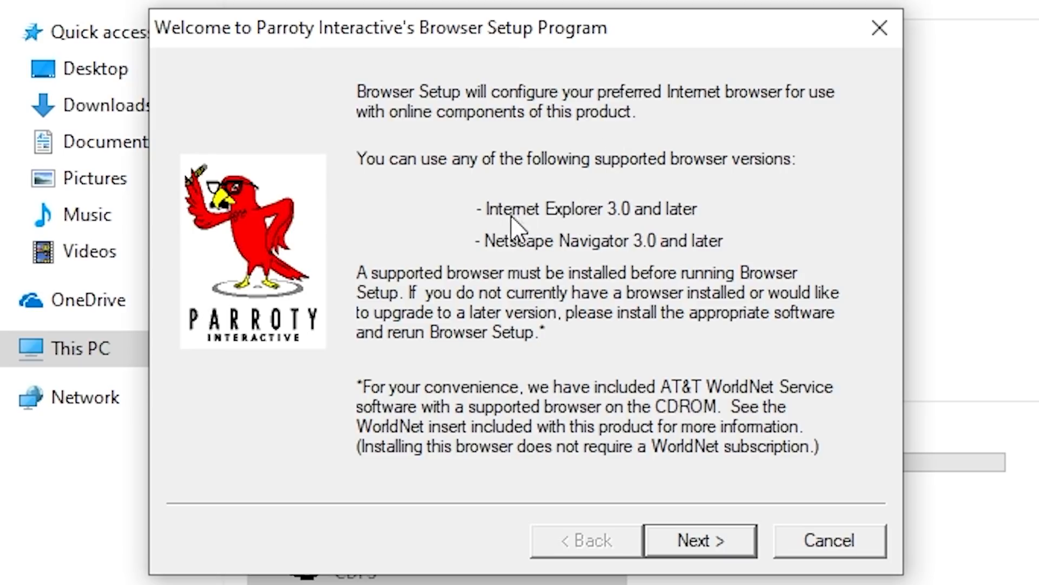
mouse_move(664, 292)
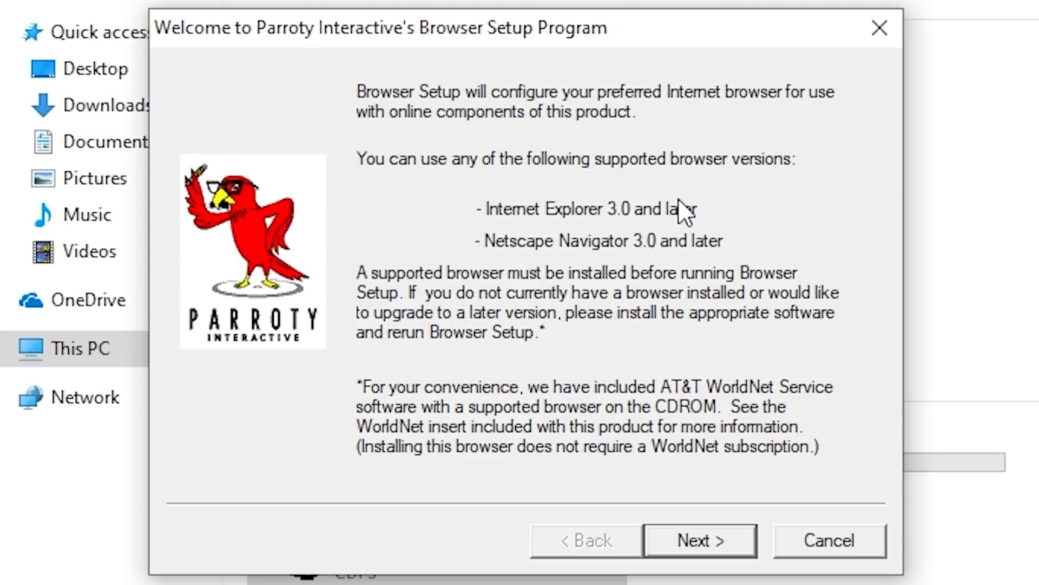
mouse_move(680, 165)
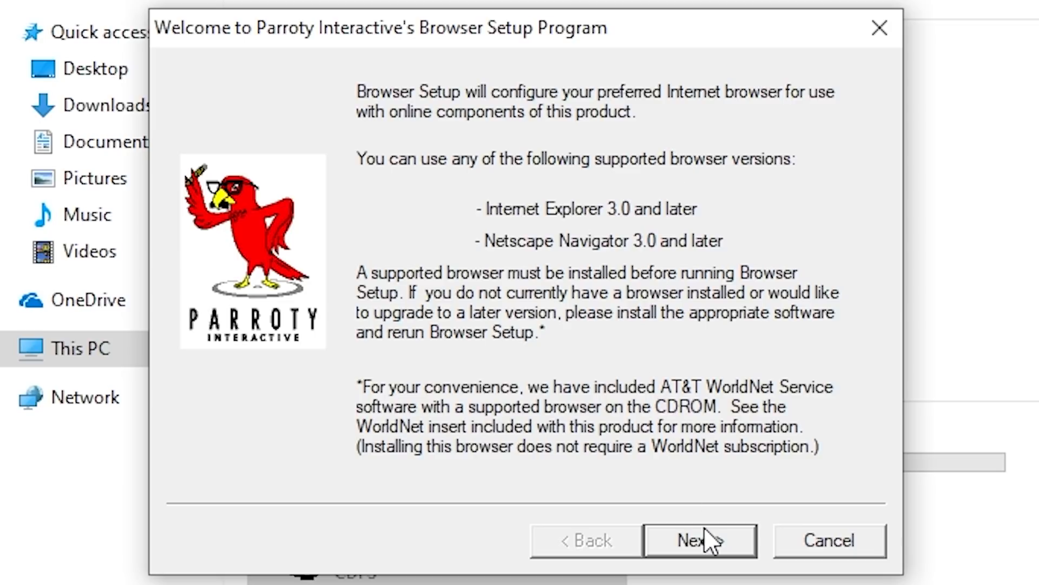
click(699, 539)
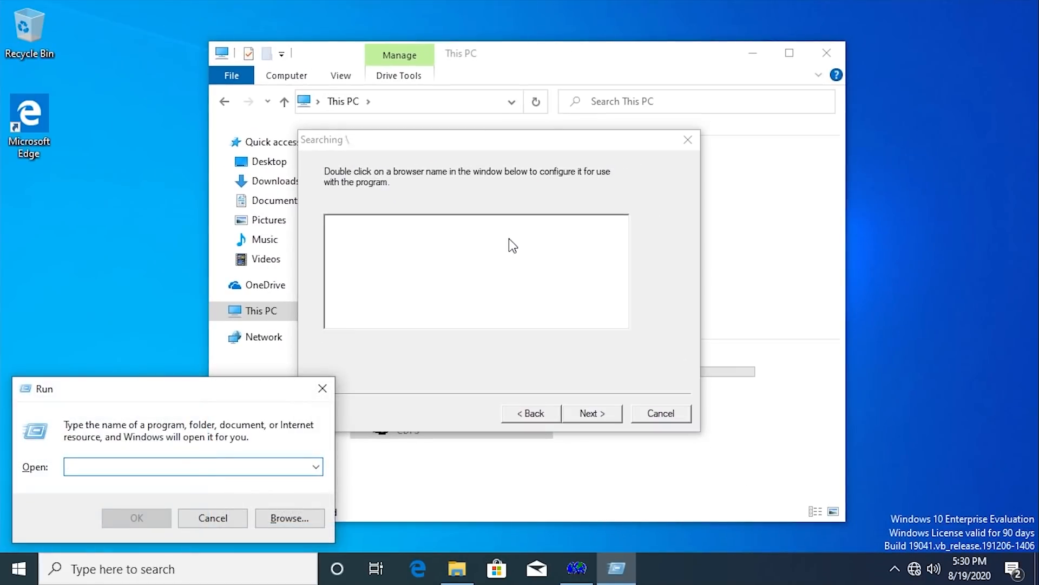
- Start Internet Explorer via iexplore, check its About info, postpone the IE 11 settings and close the Edge download window
text(iexplore)
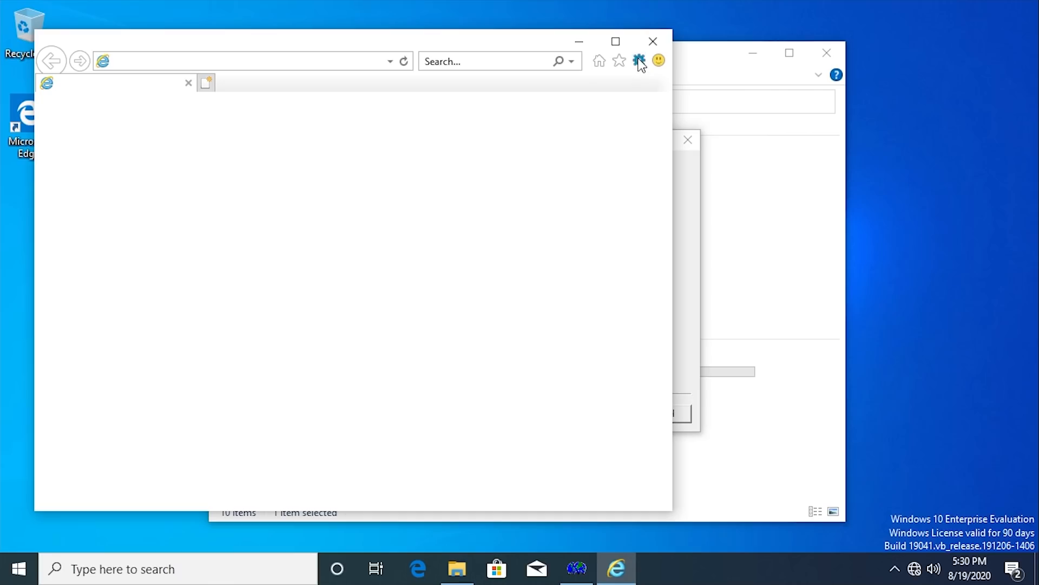
click(639, 61)
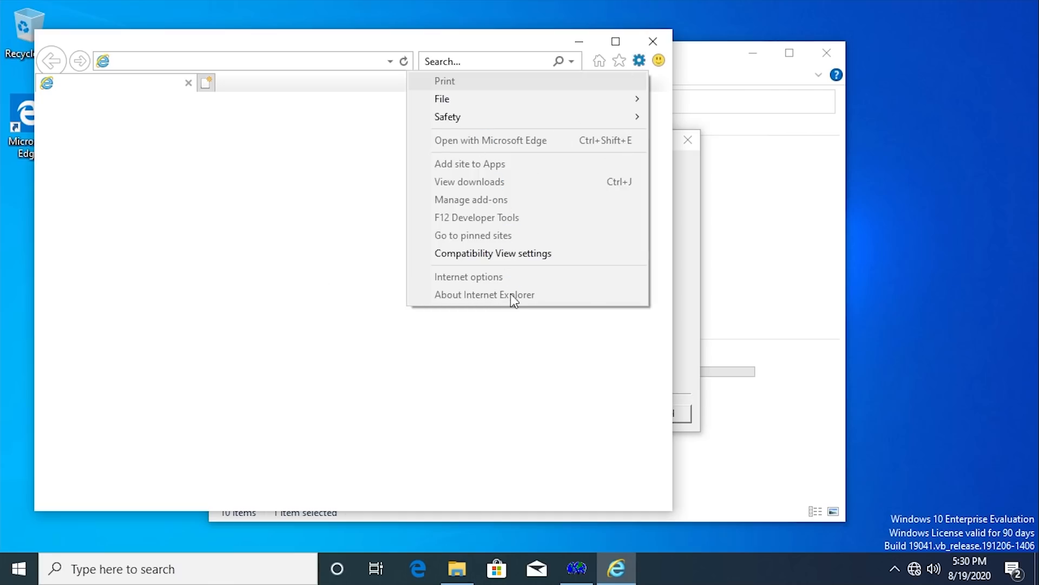
click(485, 295)
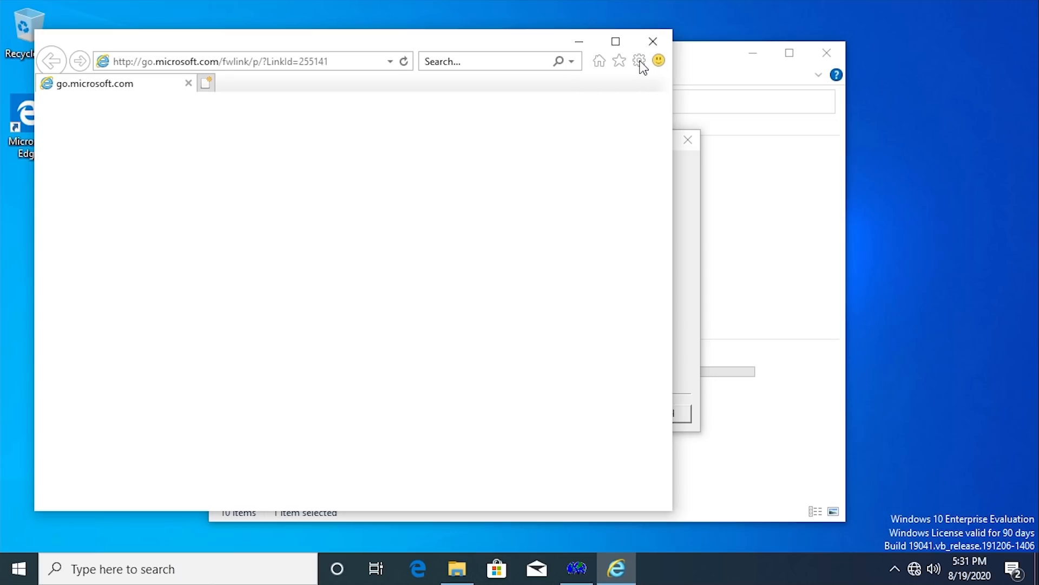
click(208, 84)
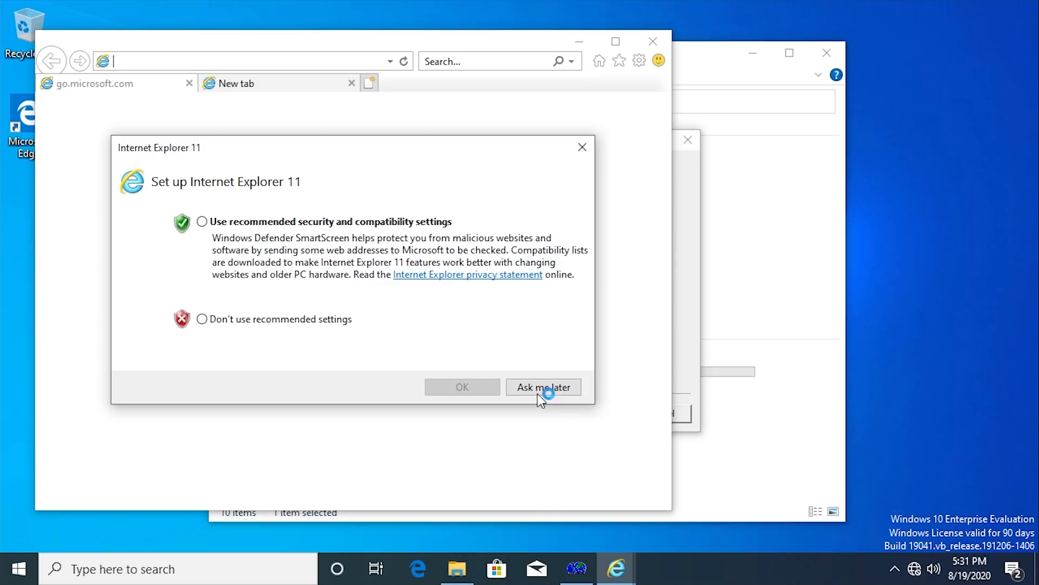
click(543, 386)
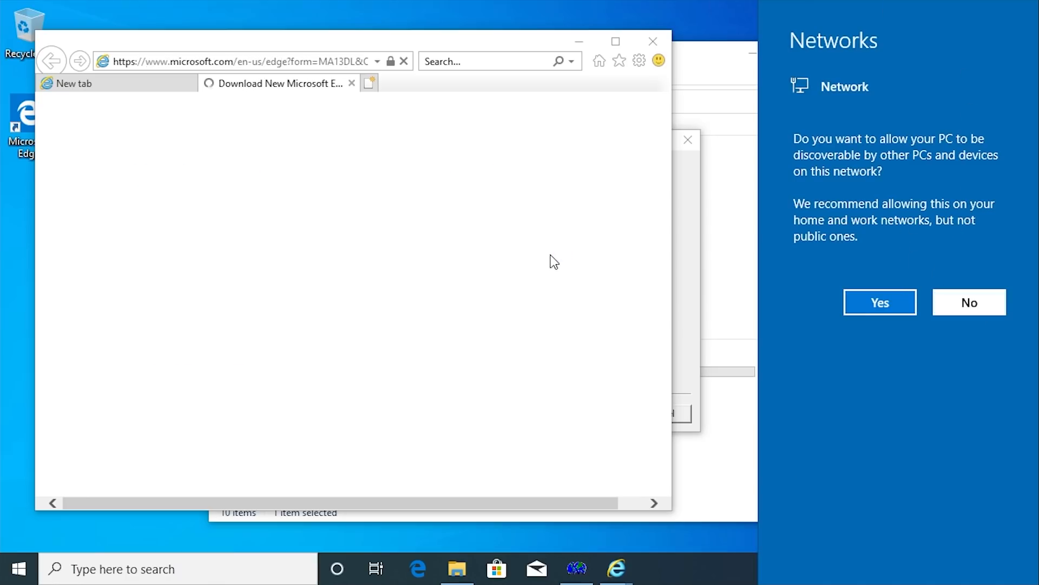
mouse_move(503, 92)
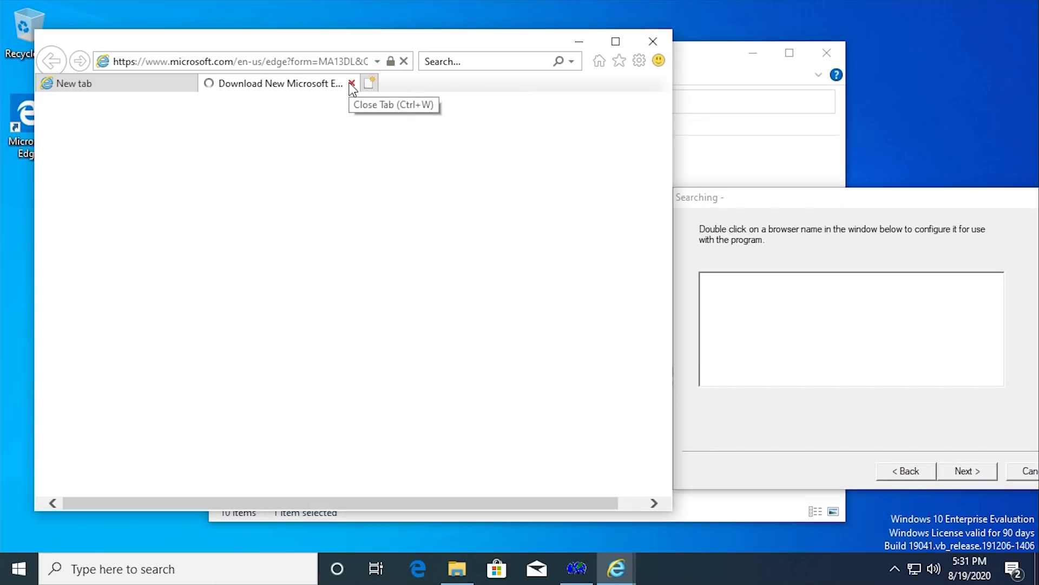
mouse_move(271, 95)
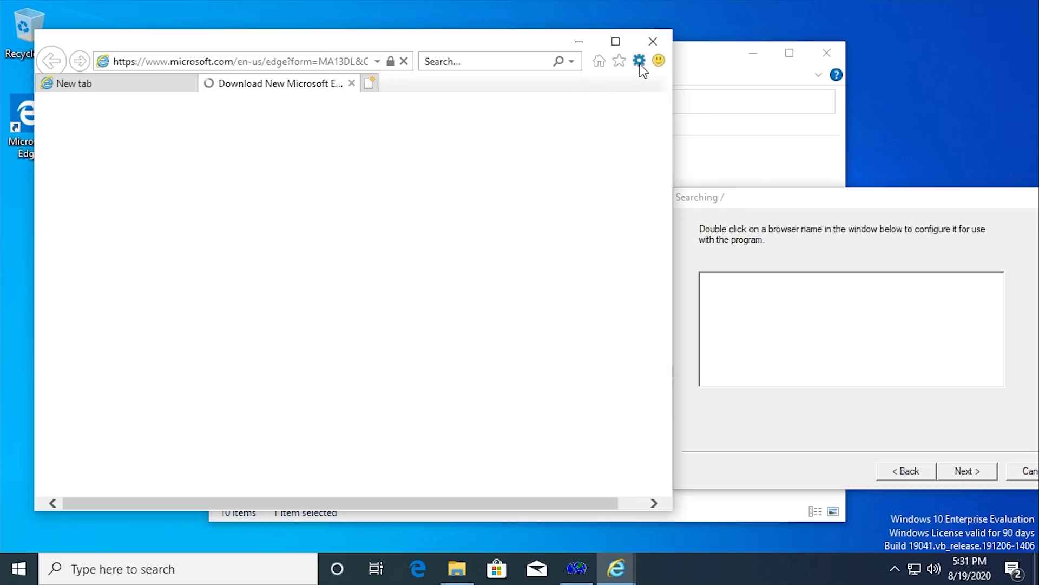
click(638, 61)
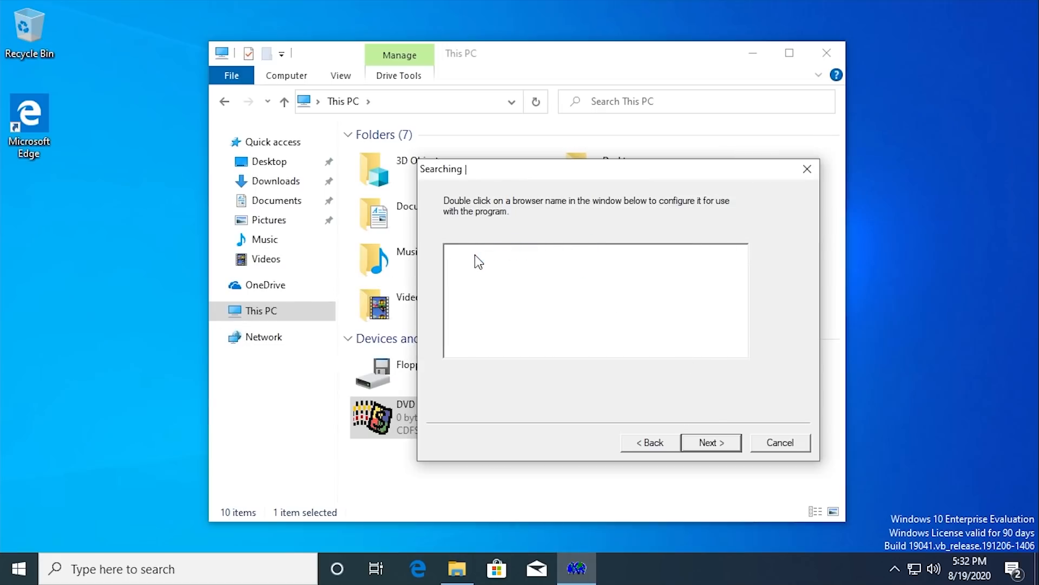
mouse_move(485, 255)
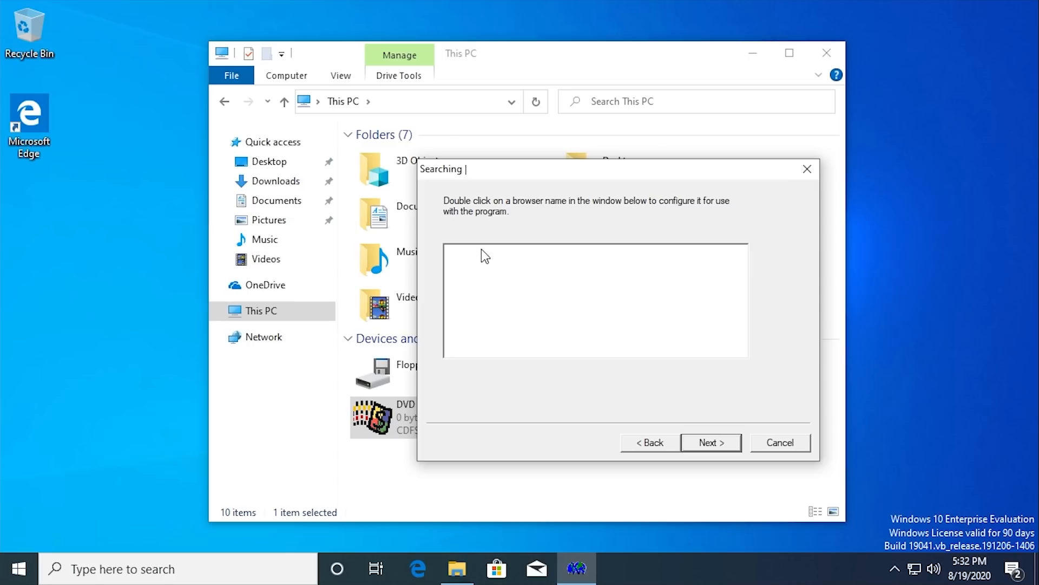
- Continue past the empty browser list and finish Browser Setup with no browser selected
click(711, 442)
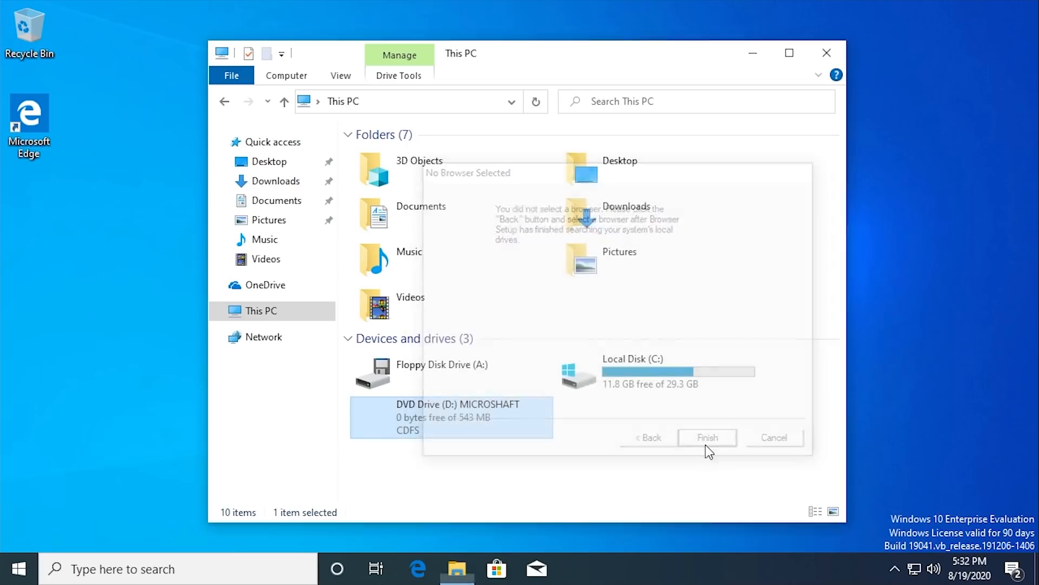
click(709, 437)
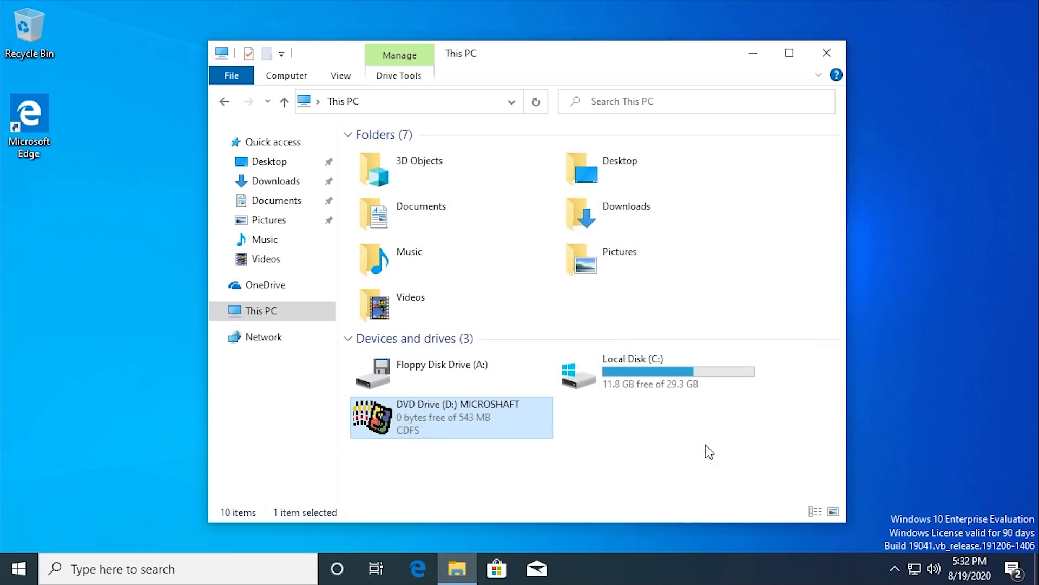
mouse_move(702, 429)
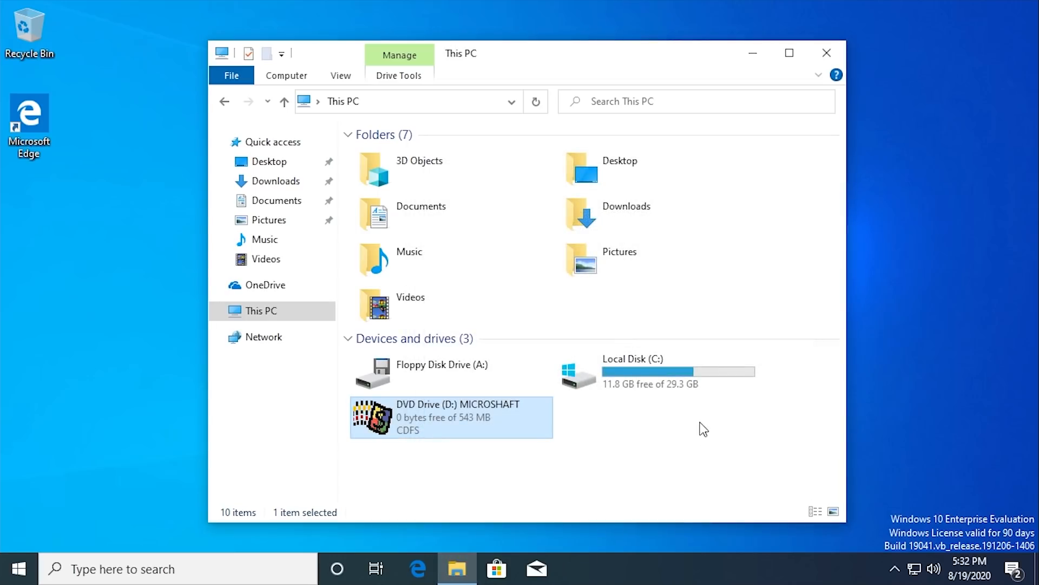
mouse_move(693, 408)
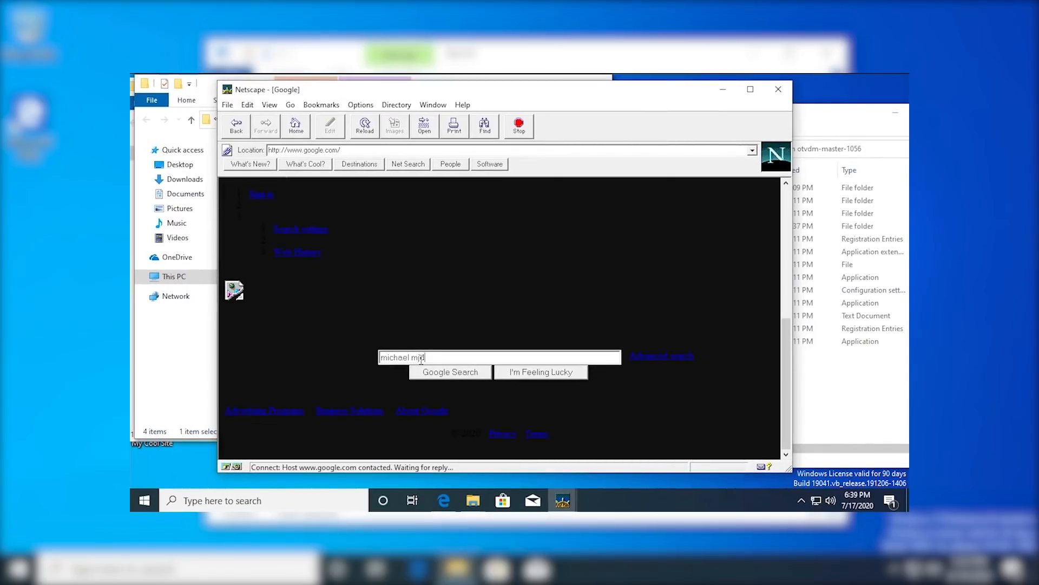
- Run the Google search in Netscape Navigator and view the results page
click(451, 371)
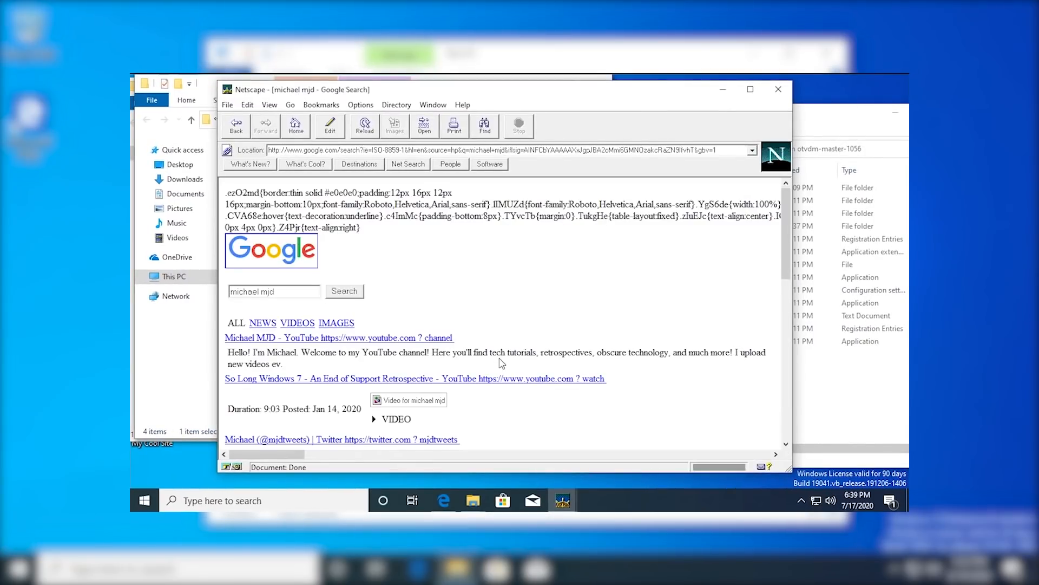
scroll(down, 3)
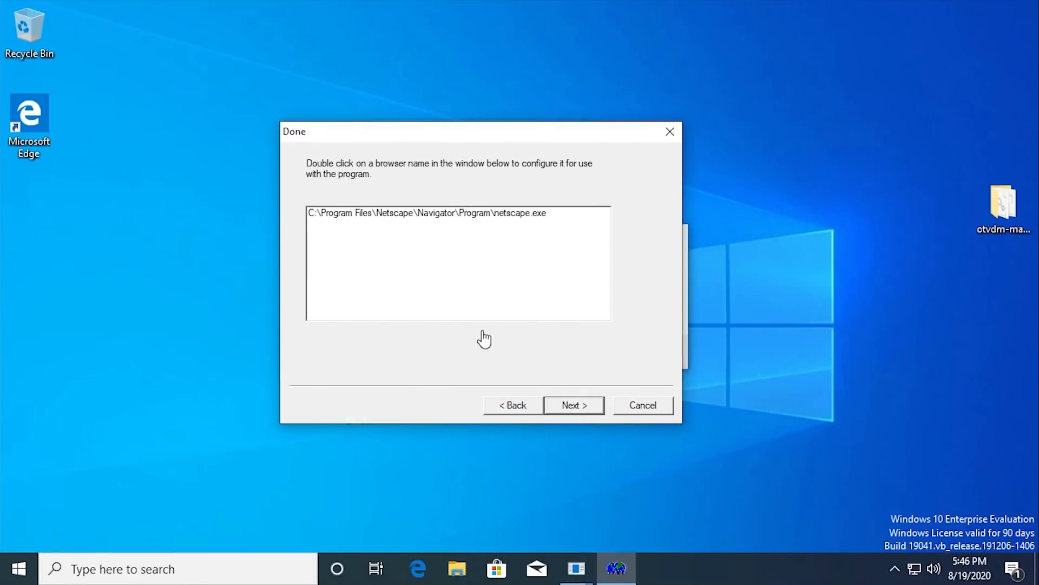
mouse_move(505, 264)
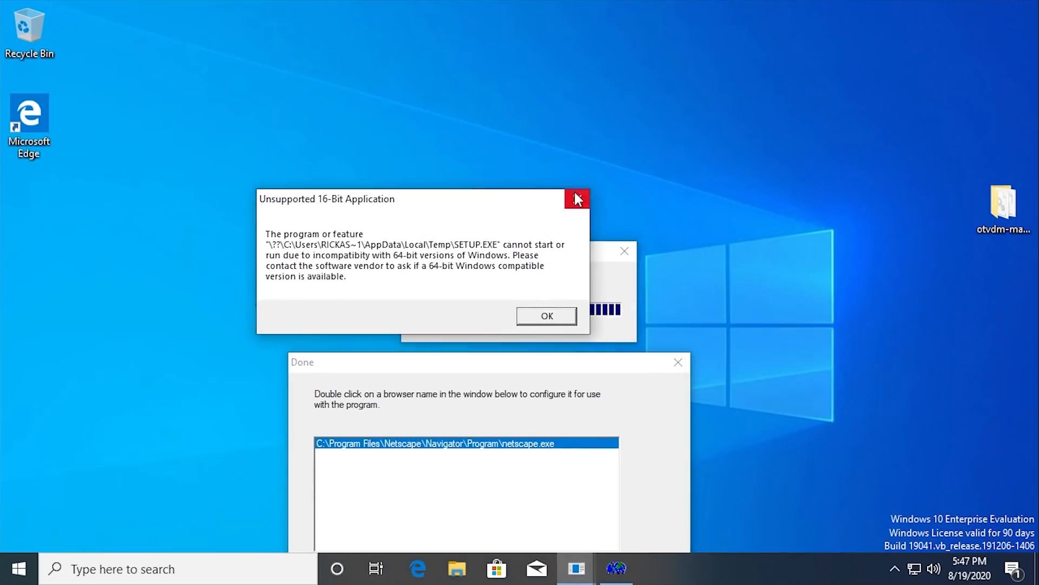
- Dismiss the 16-bit application error, choose netscape.exe as the program's browser and finish Browser Setup
click(547, 317)
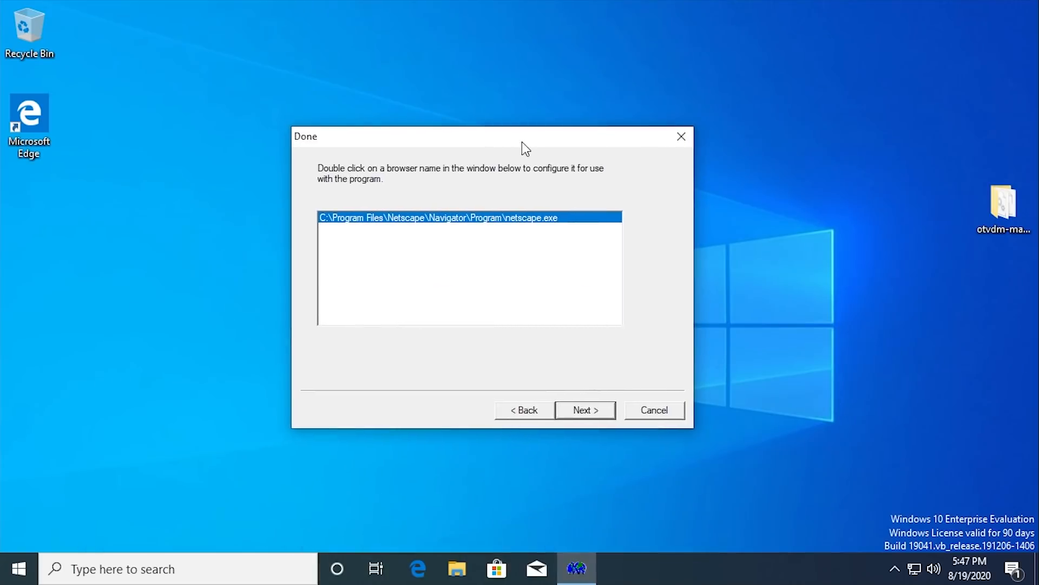
mouse_move(347, 235)
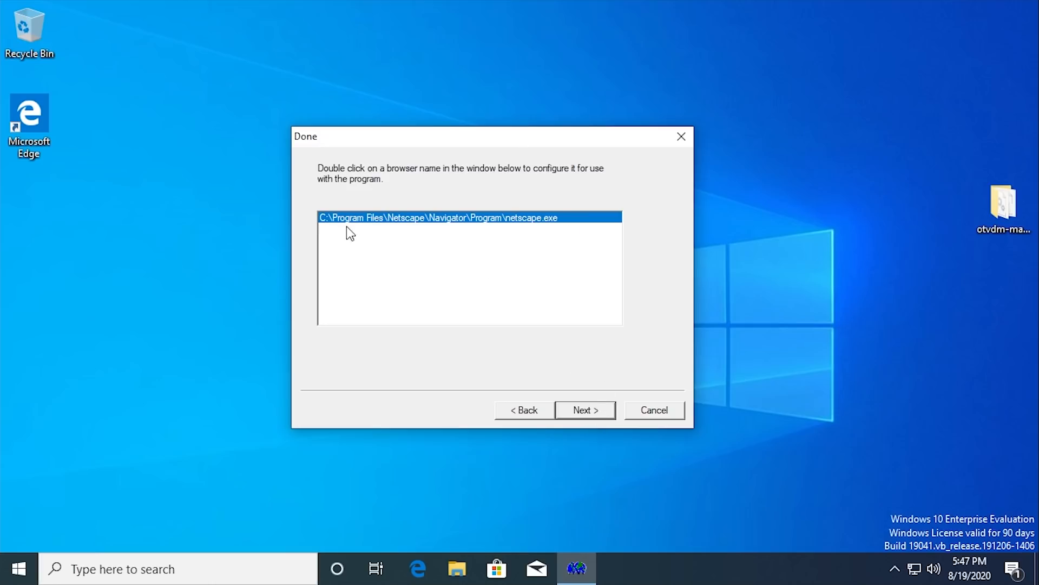
double_click(436, 217)
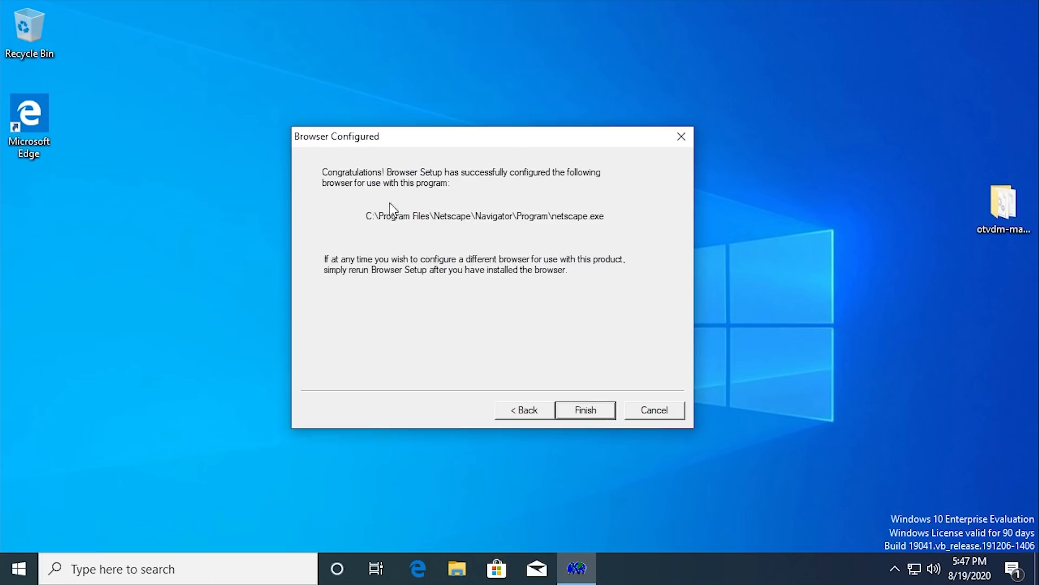
mouse_move(435, 187)
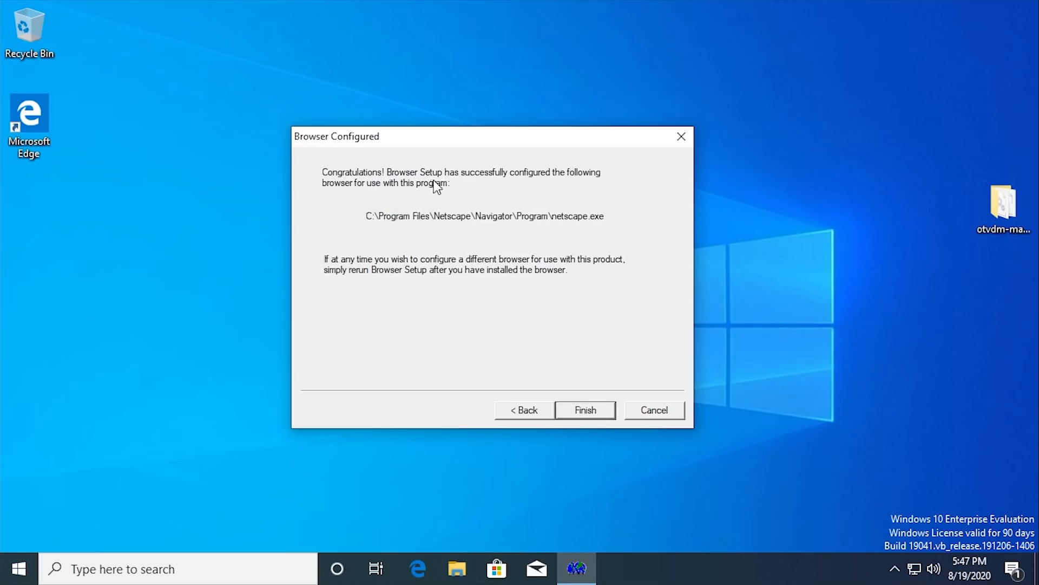
mouse_move(508, 188)
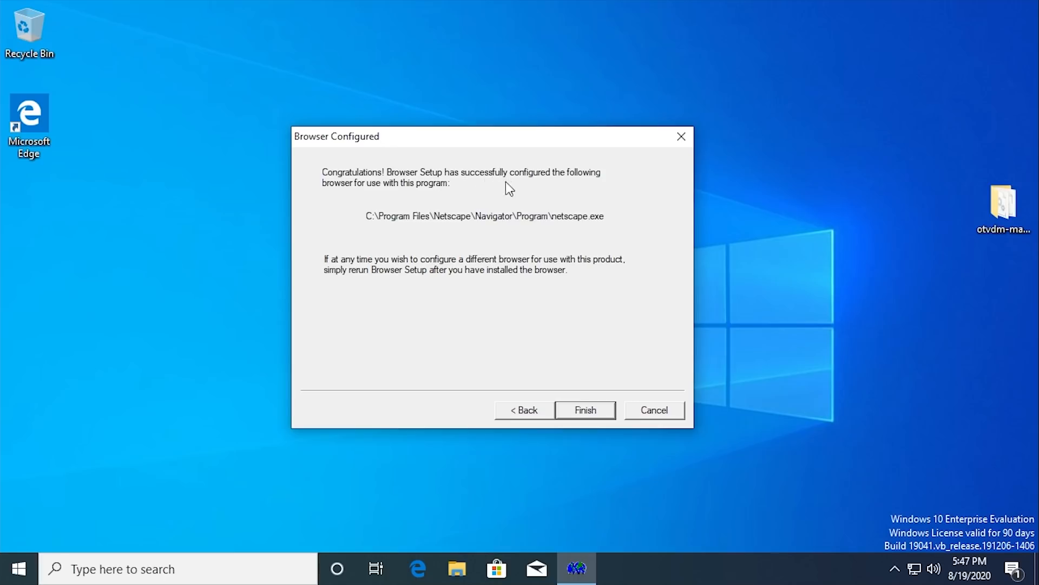
mouse_move(494, 319)
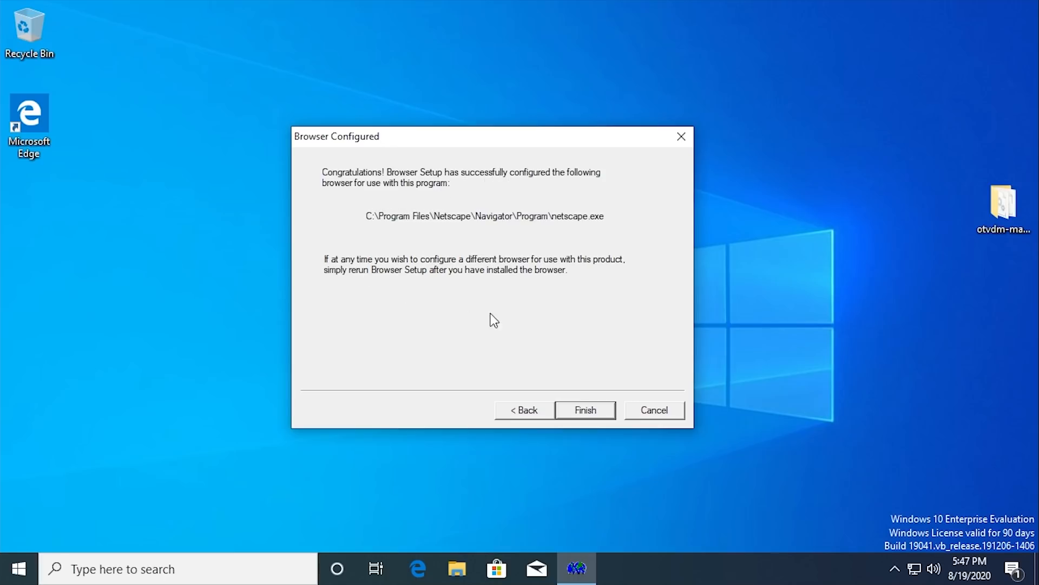
click(586, 409)
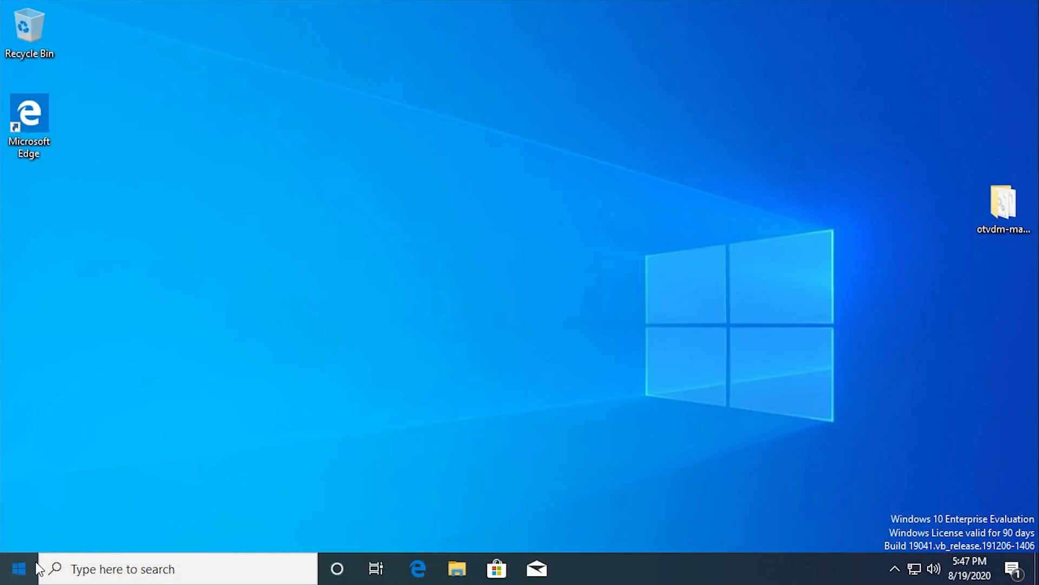
- Show the Start menu's installed apps list to reach the Microshaft group
click(20, 567)
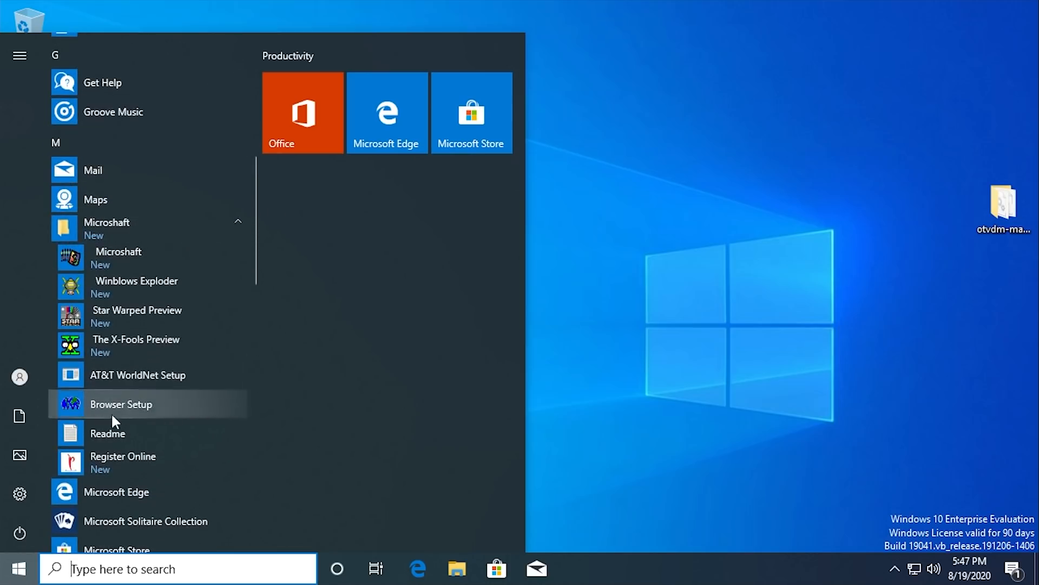
mouse_move(140, 267)
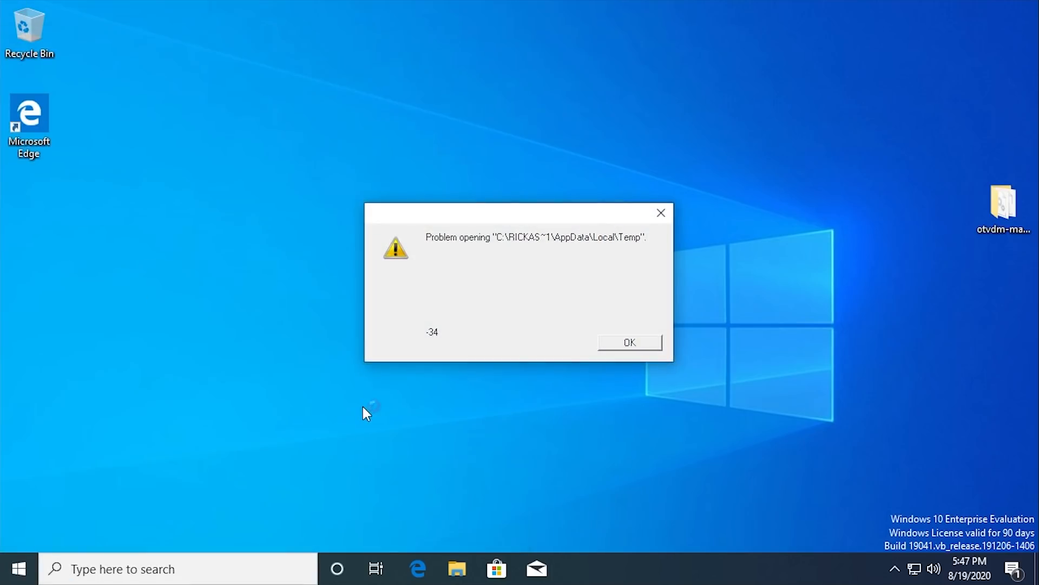
mouse_move(645, 254)
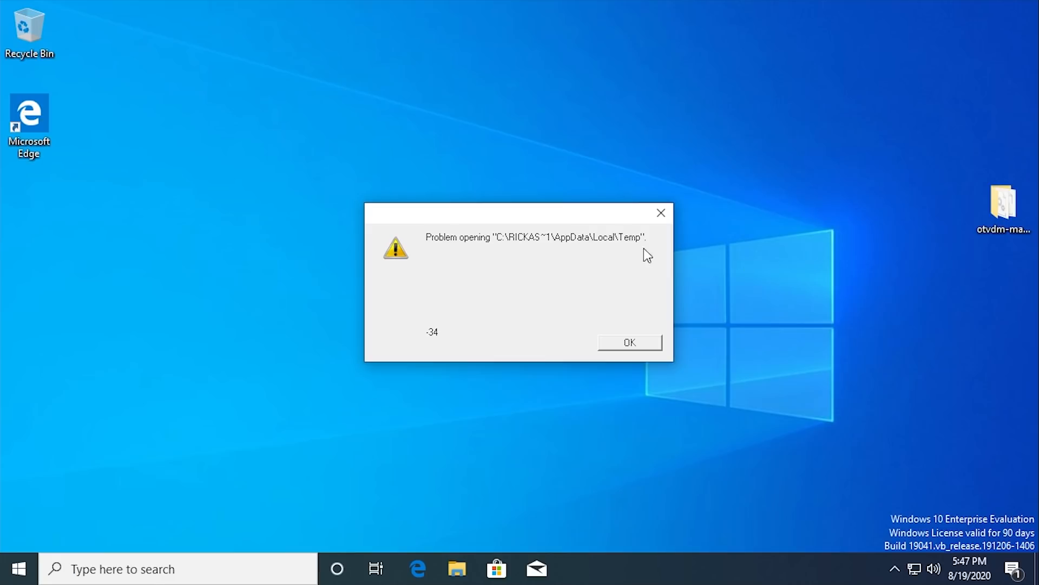
mouse_move(636, 249)
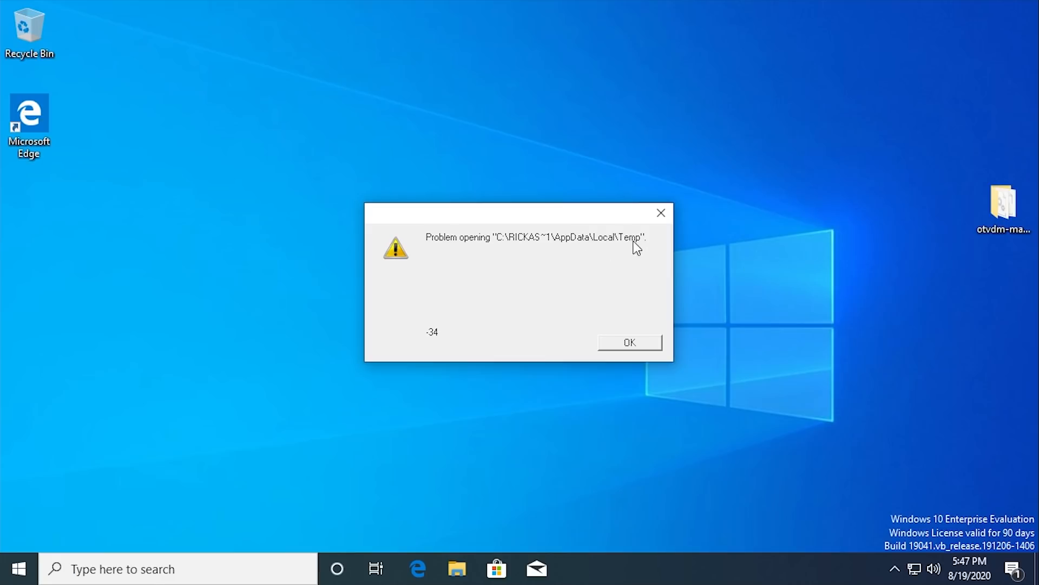
mouse_move(433, 348)
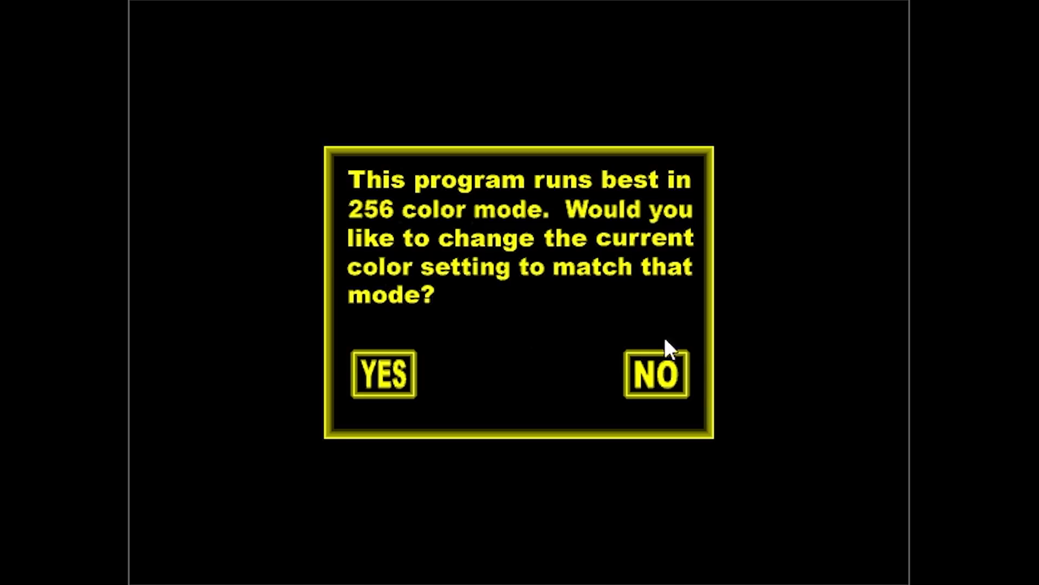
- Decline 256-colour mode and 640x480 resolution, then log in with the name ending 'ichael' and password
click(658, 375)
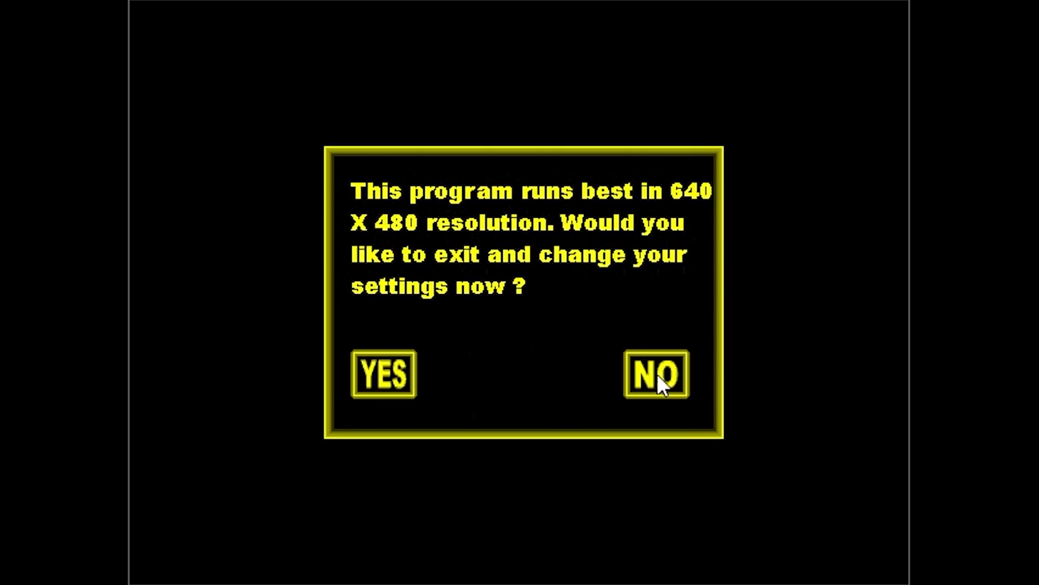
click(656, 378)
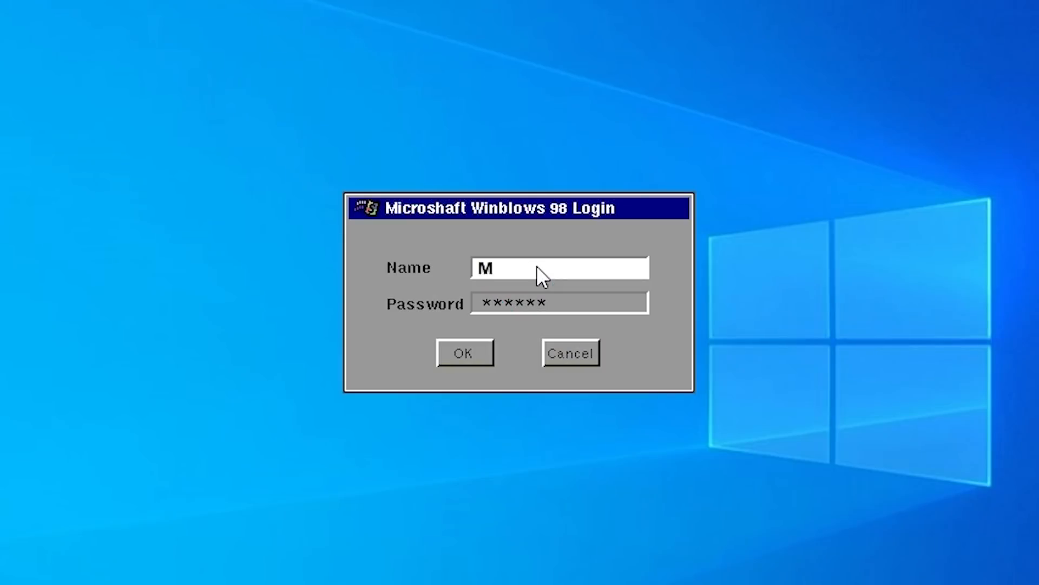
text(ichael)
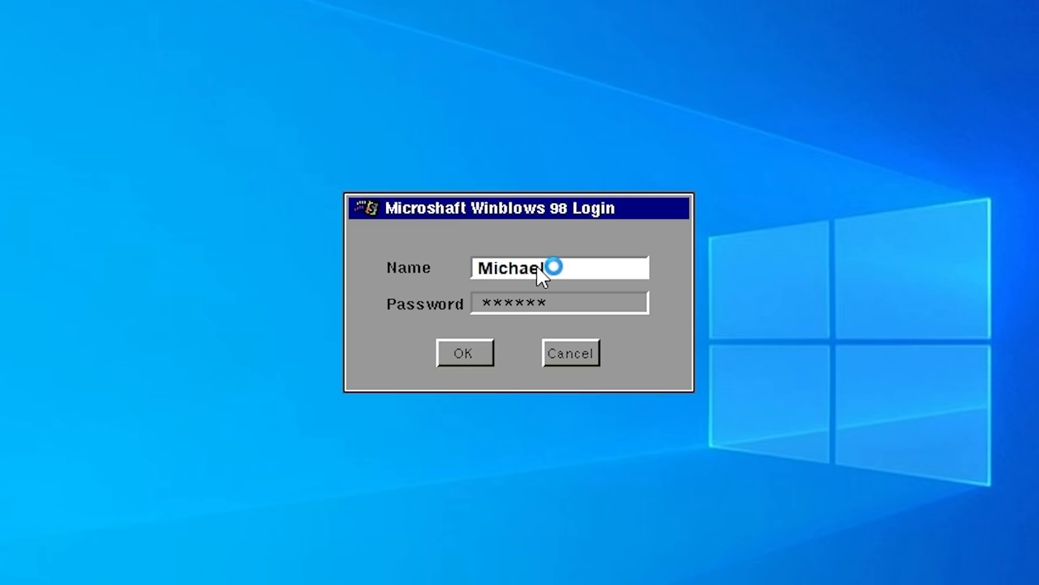
click(465, 353)
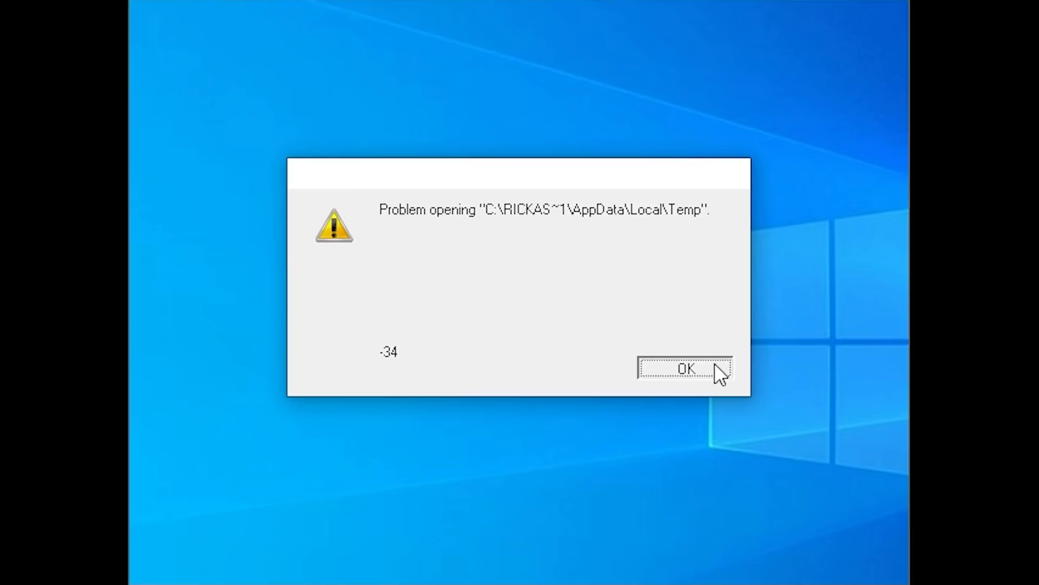
- Dismiss the temp-folder 'Problem opening' error, revealing the SmkDSHlp.EXE 16-bit warning
click(684, 368)
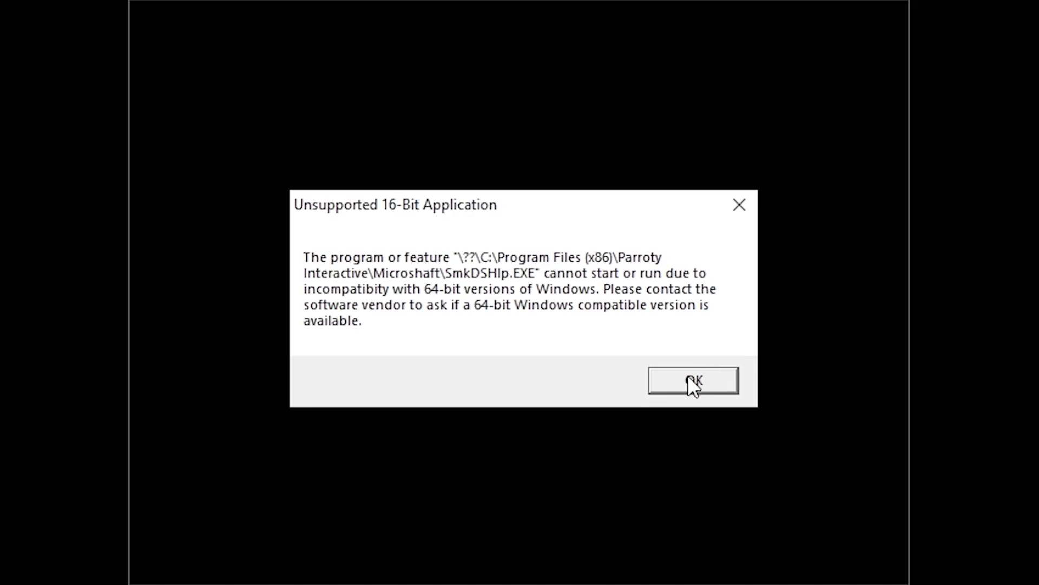
mouse_move(362, 295)
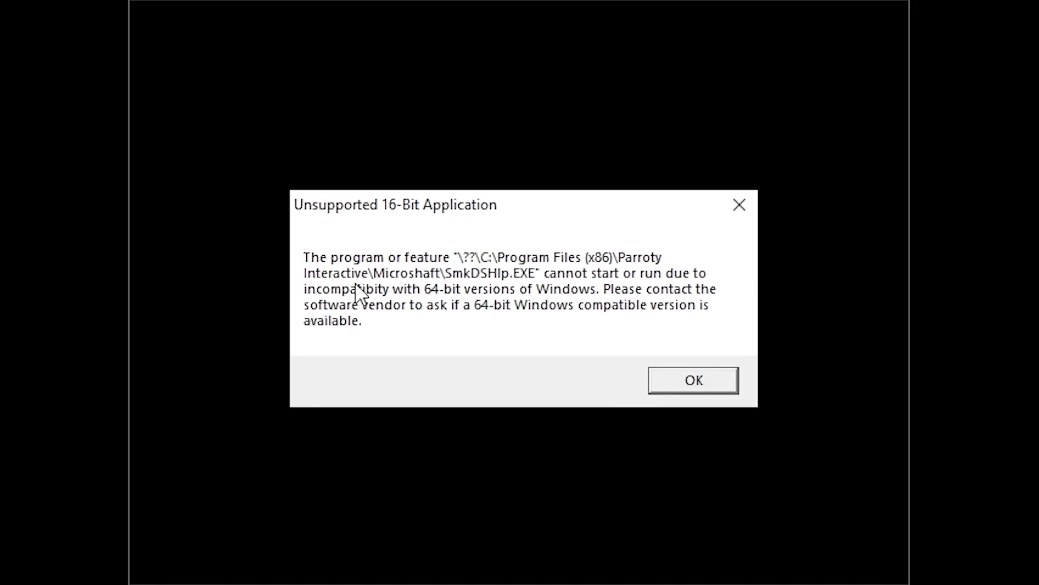
mouse_move(567, 216)
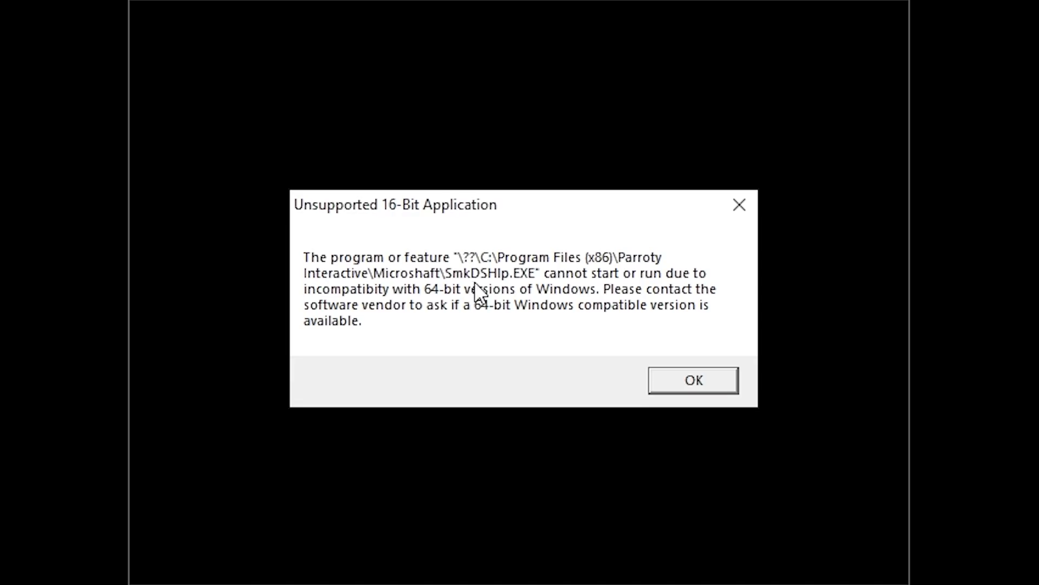
mouse_move(576, 292)
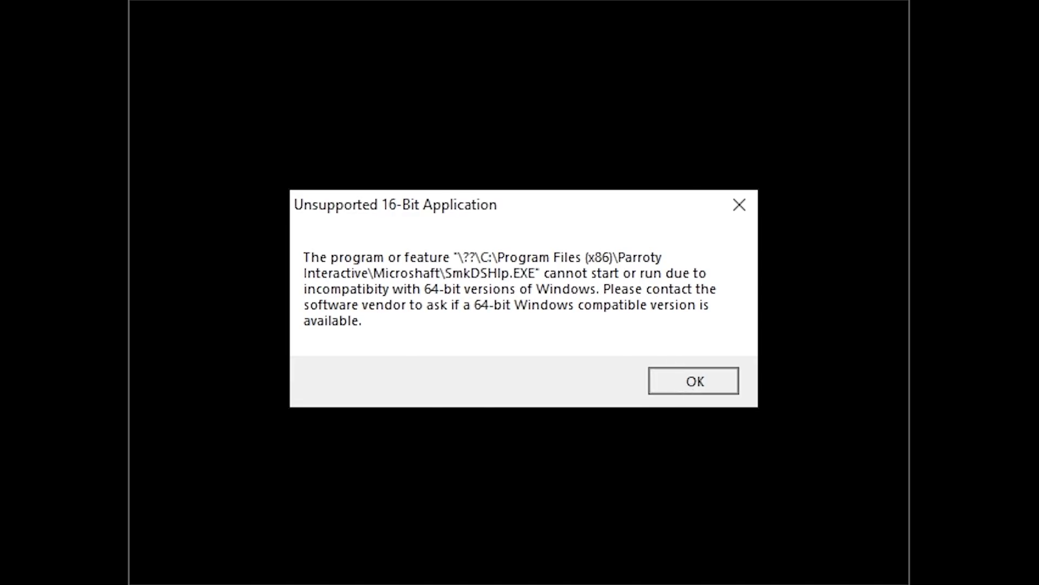
- Dismiss the Unsupported 16-Bit Application warning so the Winblows desktop loads
click(694, 381)
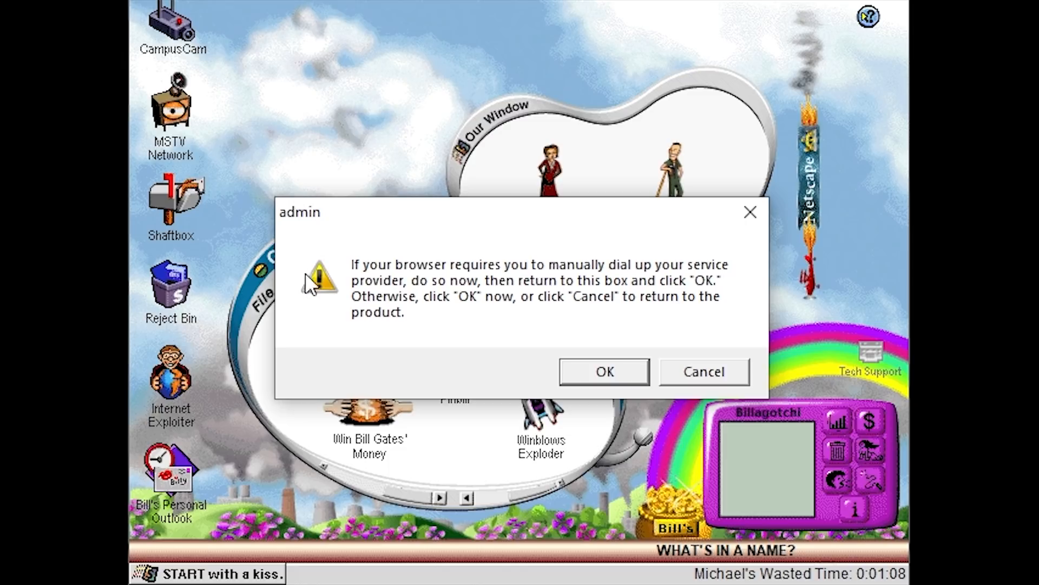
mouse_move(370, 281)
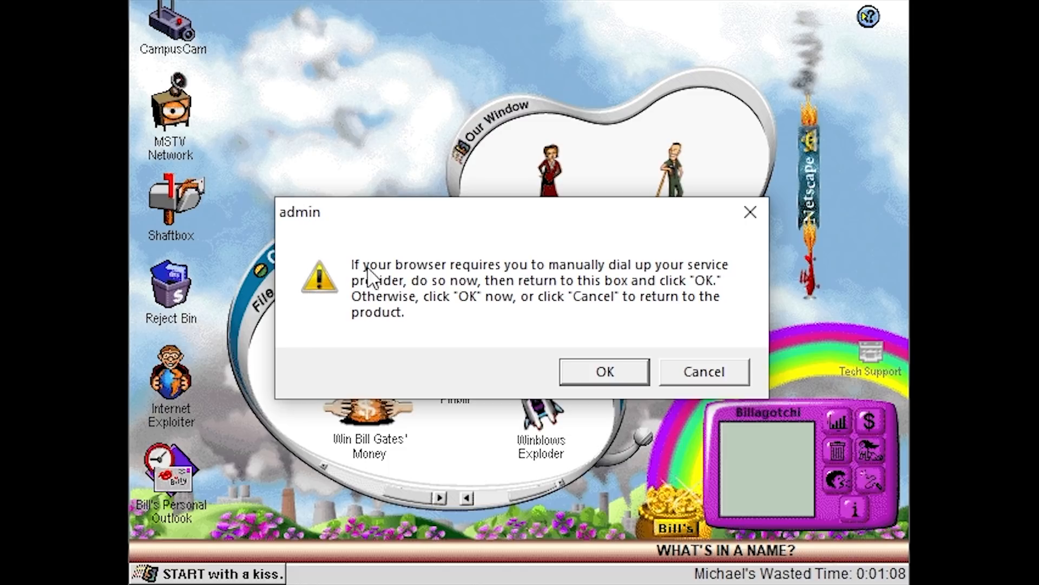
mouse_move(658, 294)
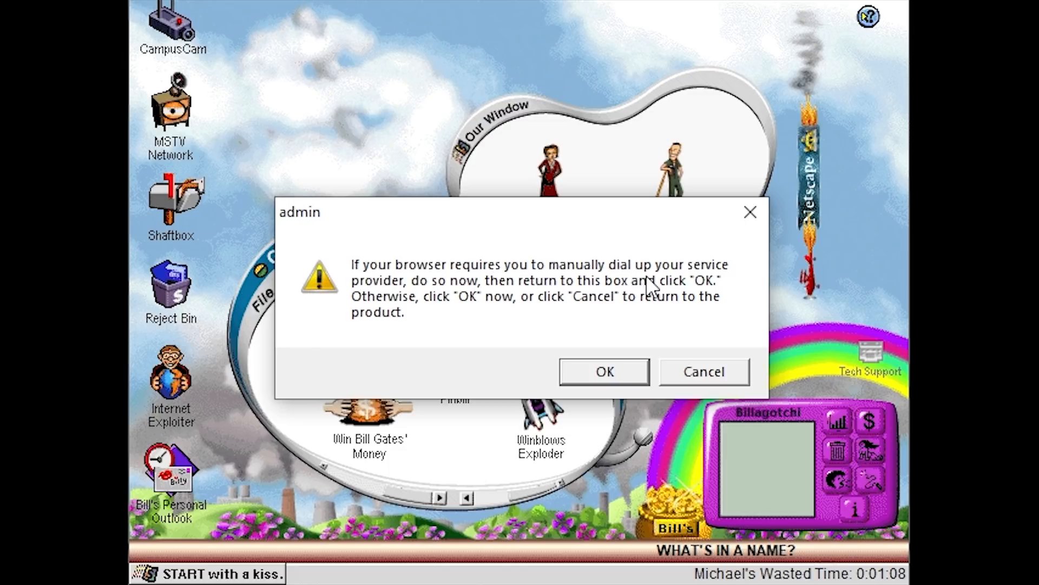
mouse_move(548, 314)
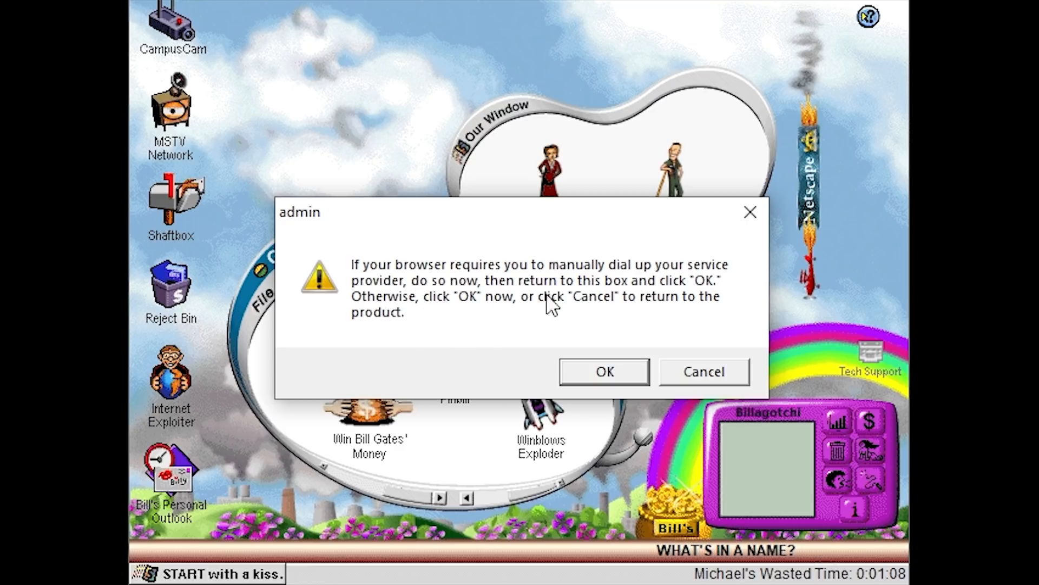
- Accept the admin dial-up prompt and acknowledge the cannot-copy-plugin error that follows
click(604, 370)
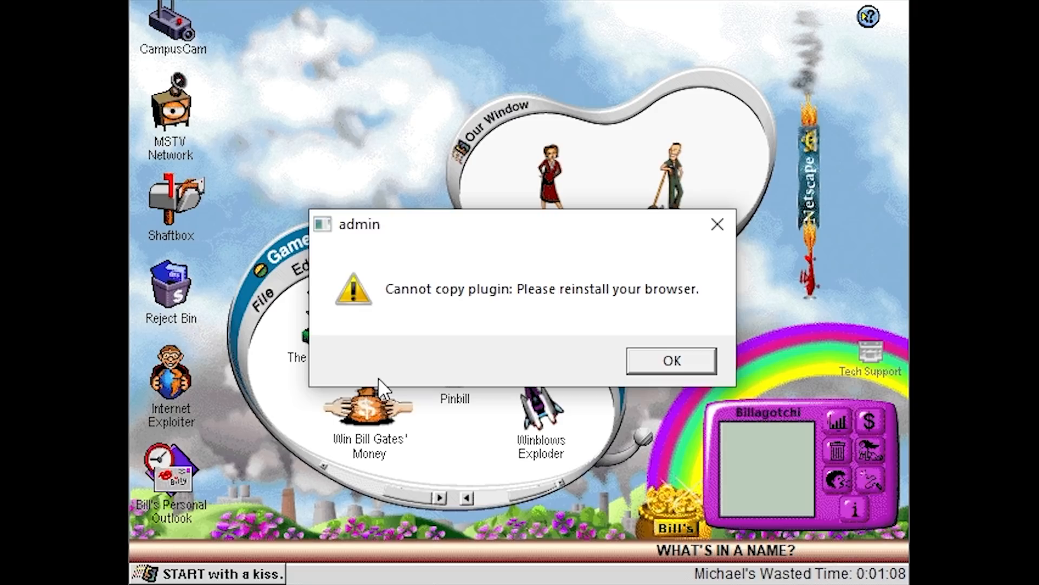
click(672, 361)
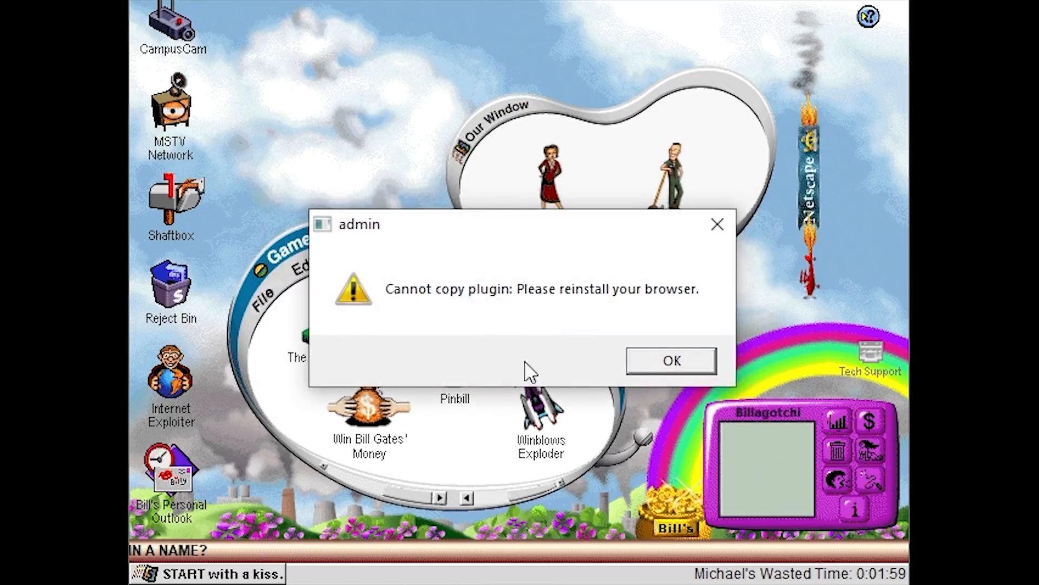
click(672, 361)
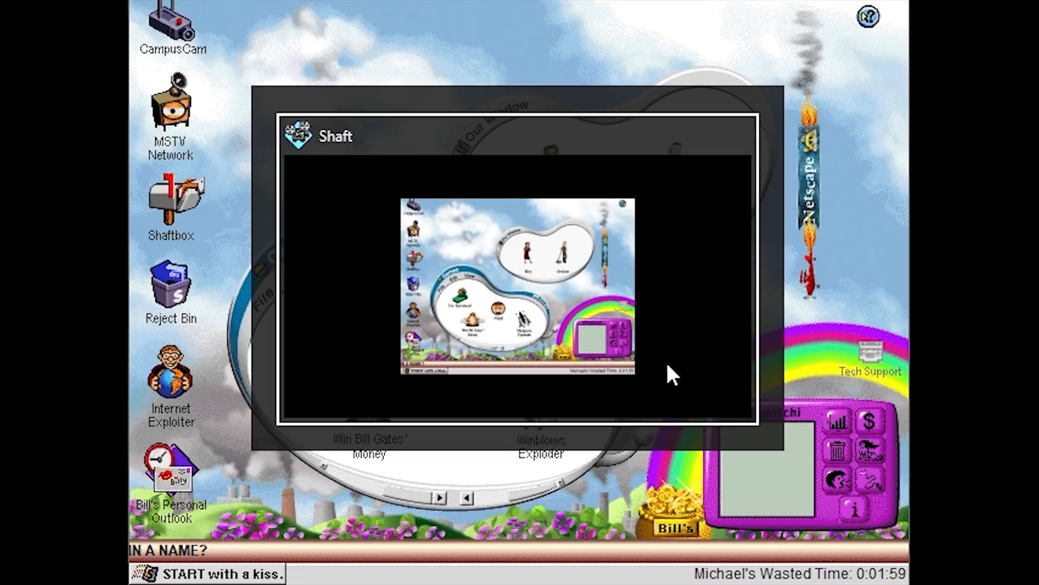
- Browse in File Explorer to Netscape > Navigator > Program folder
click(20, 566)
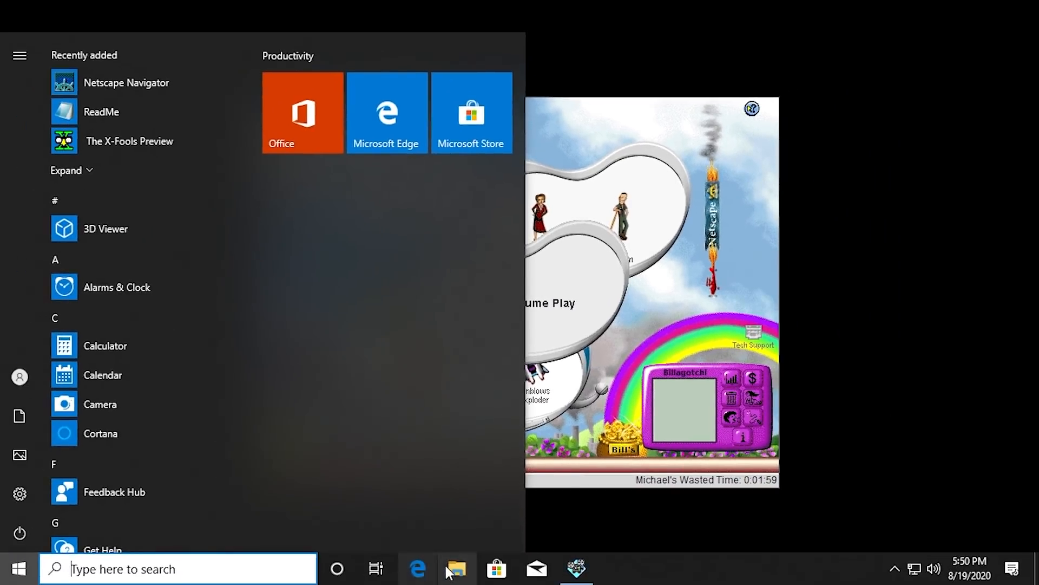
click(456, 570)
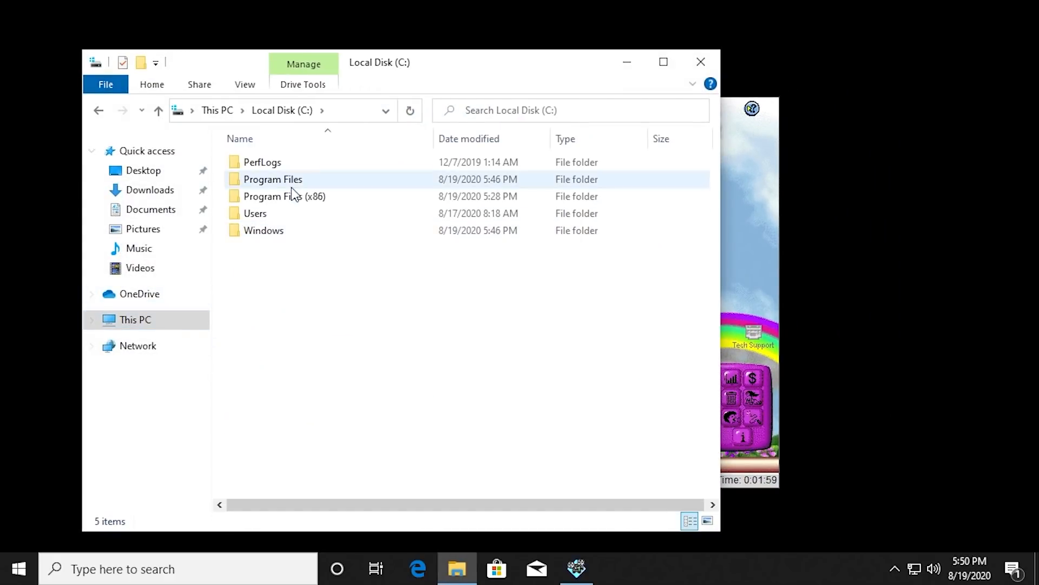
double_click(284, 196)
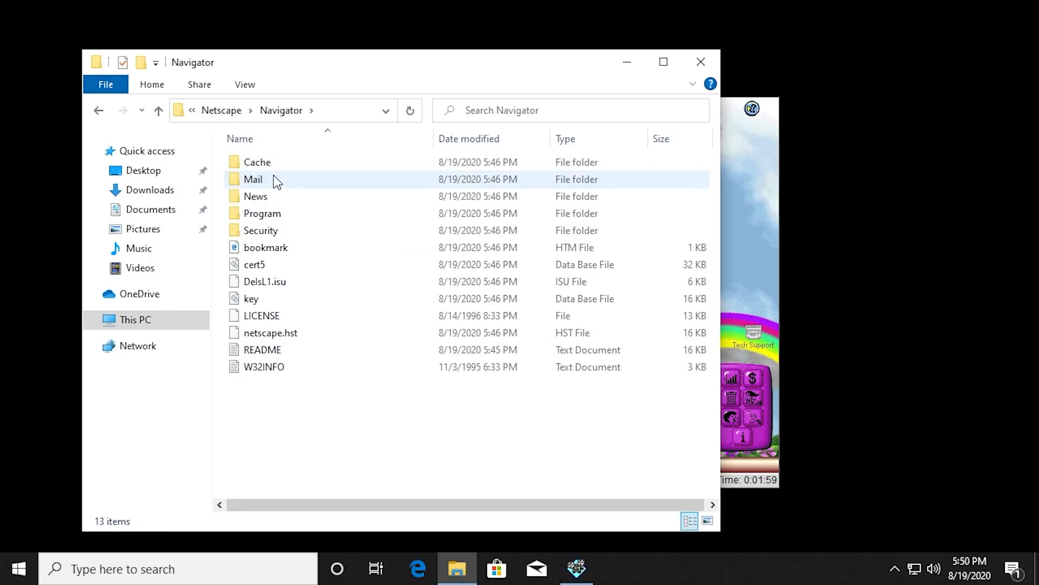
double_click(260, 213)
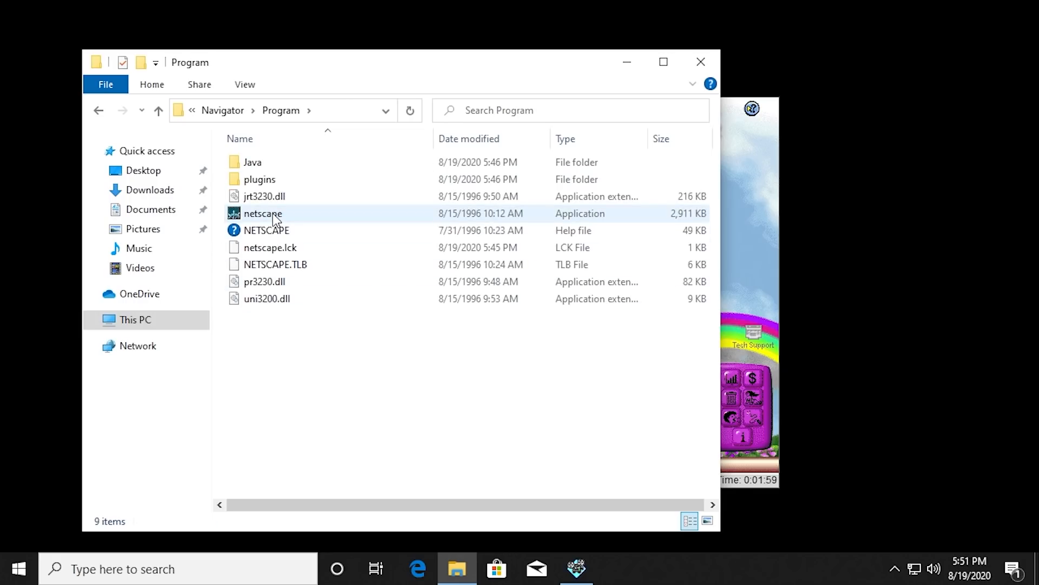
- Launch netscape.exe and dismiss its 'unable to locate the server' error
double_click(262, 214)
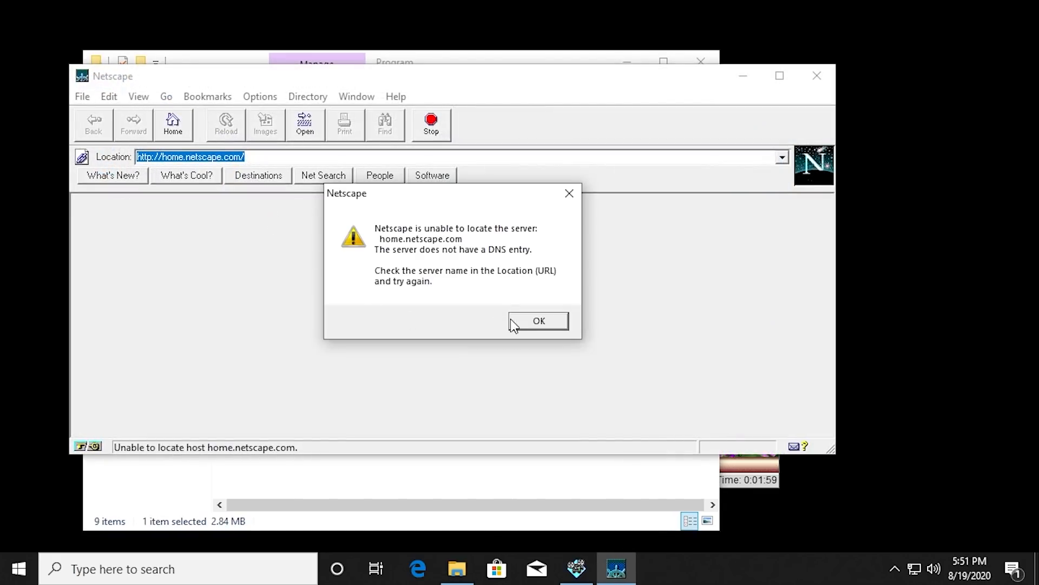
click(539, 321)
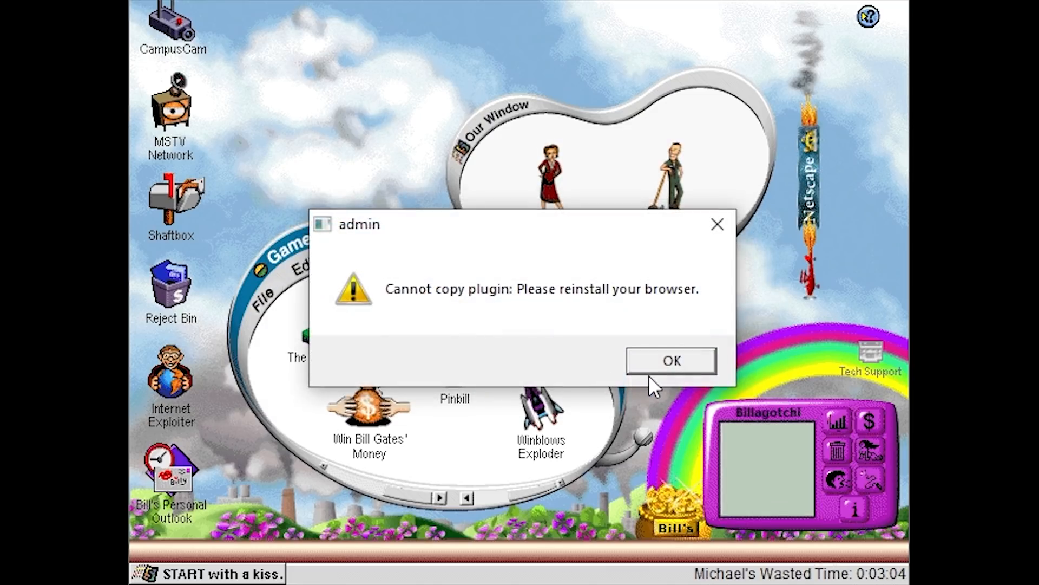
- Dismiss the cannot-copy-plugin error, revealing the desktop with the Games window
click(673, 361)
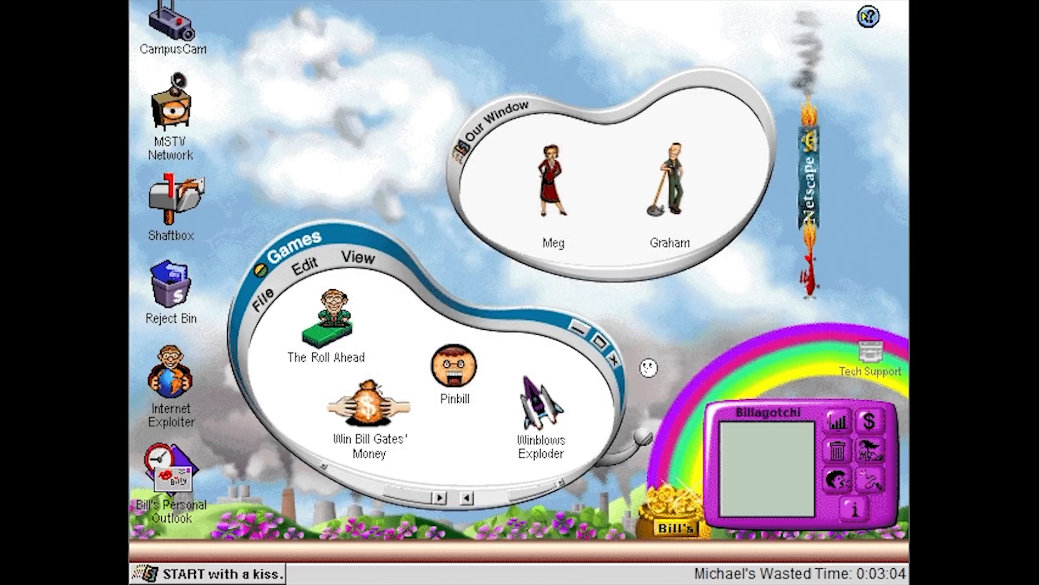
mouse_move(685, 365)
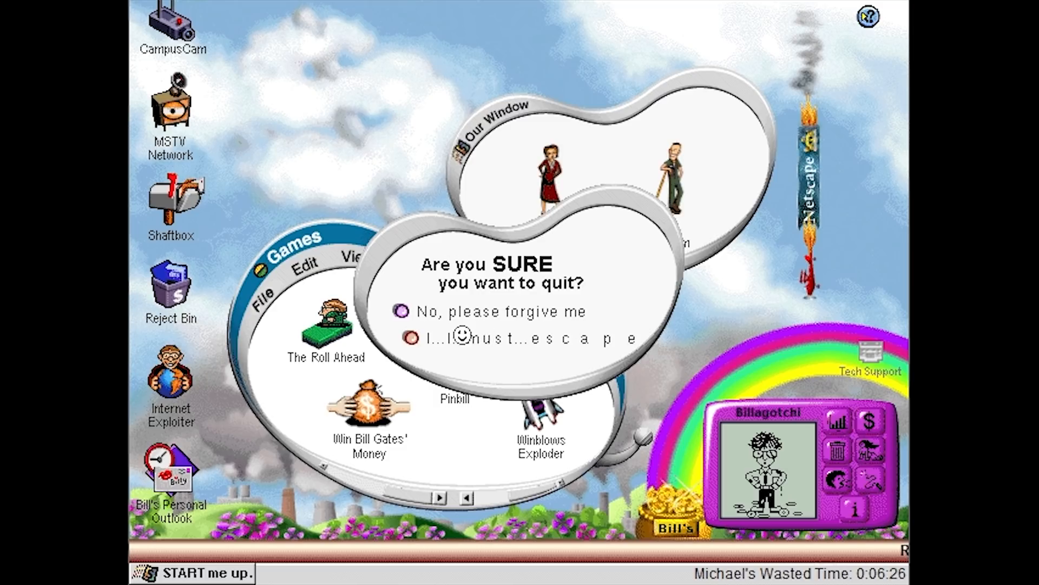
- Choose 'I...must...escape' to quit Winblows 98 back to the Windows 10 desktop
click(410, 340)
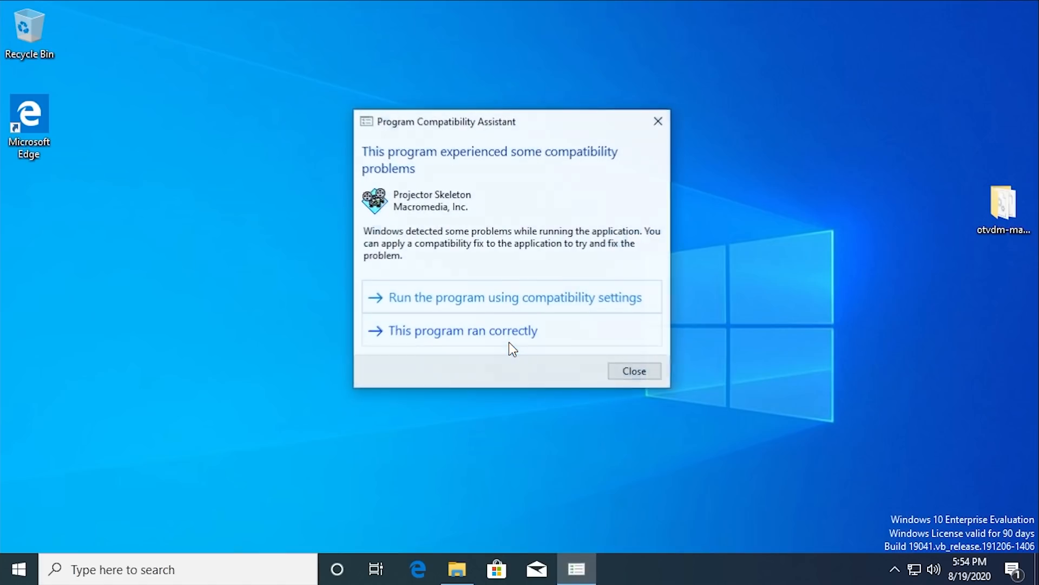
- Close the Program Compatibility Assistant notice, leaving an empty Windows 10 desktop
click(634, 371)
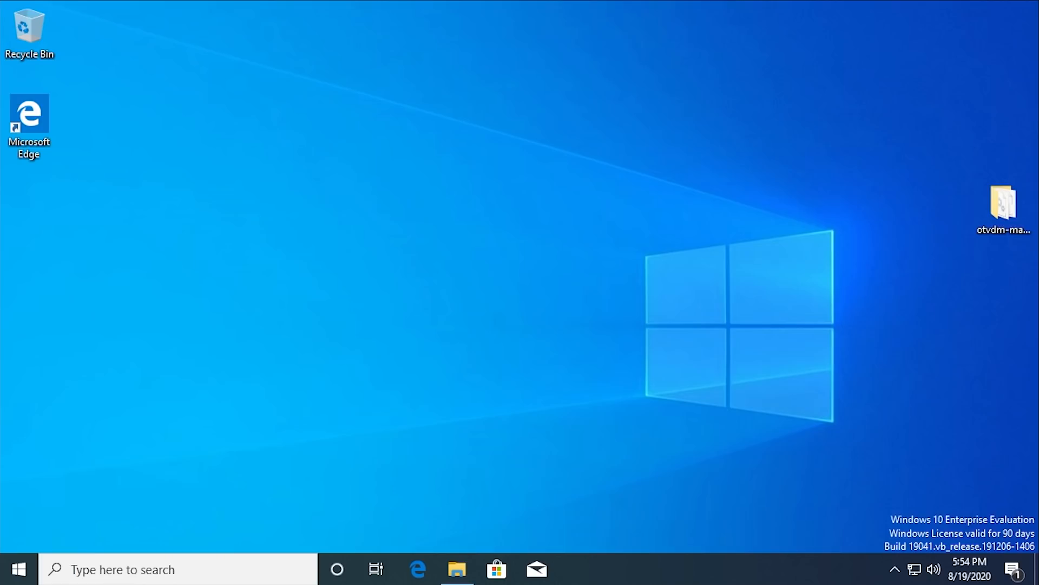
mouse_move(1029, 338)
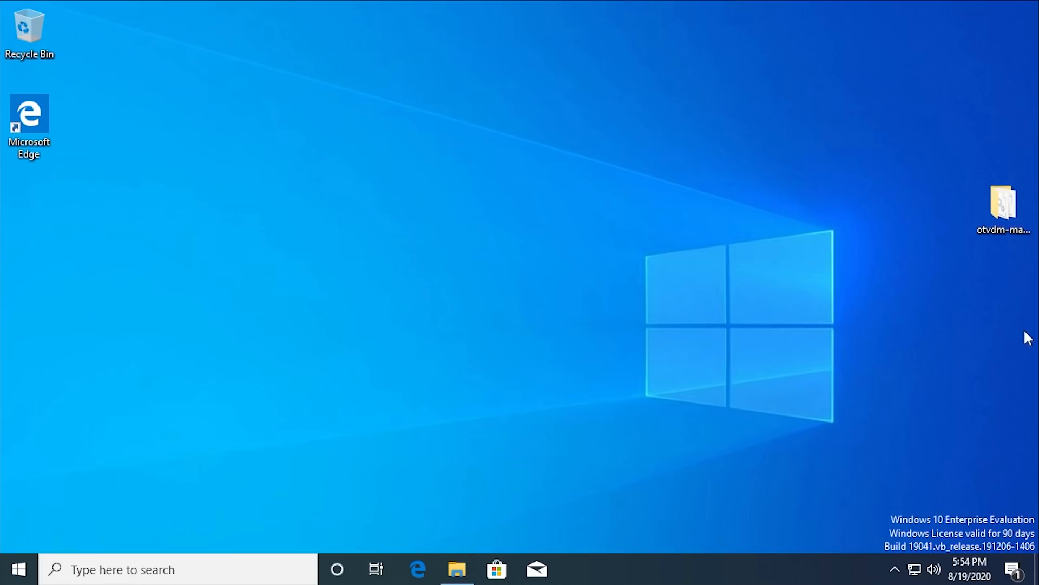